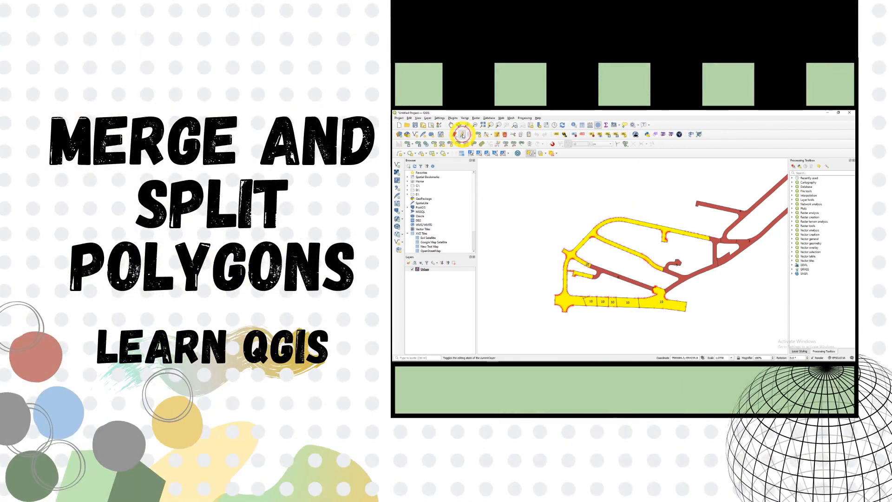
mouse_move(524, 144)
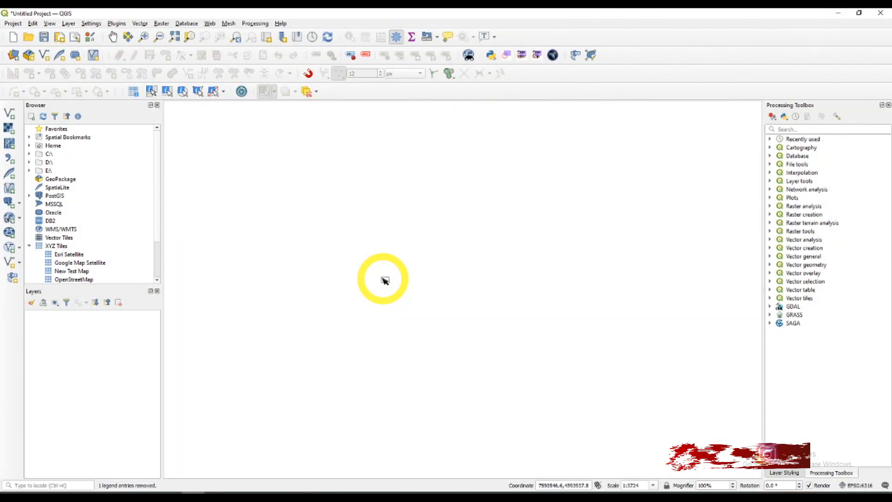
mouse_move(6, 108)
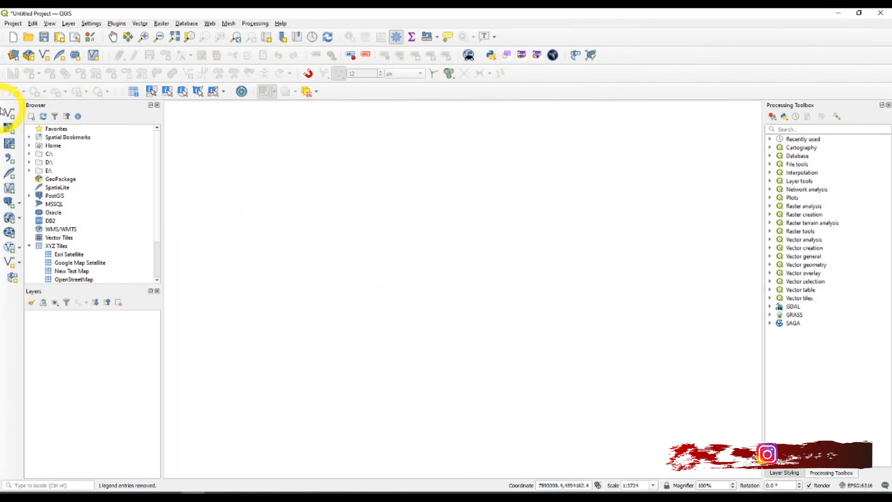
Step: Add the Urban.shp road polygon layer to the project via the Data Source Manager
left_click(8, 112)
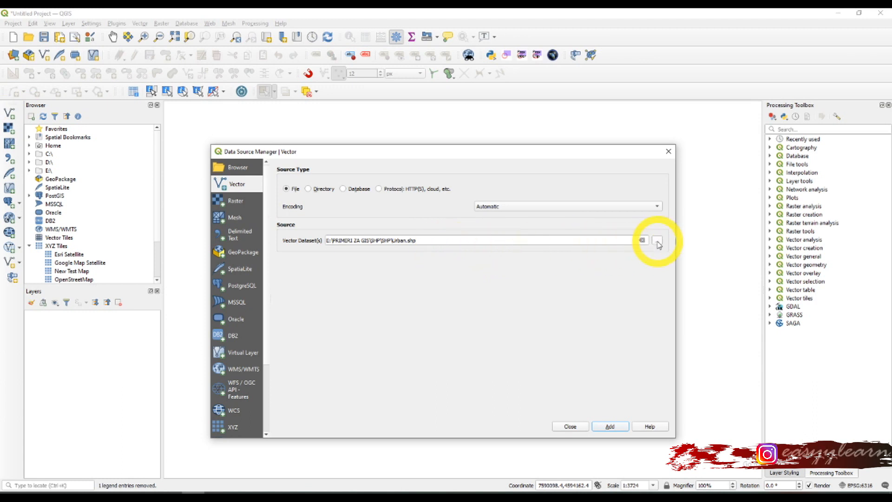
left_click(657, 240)
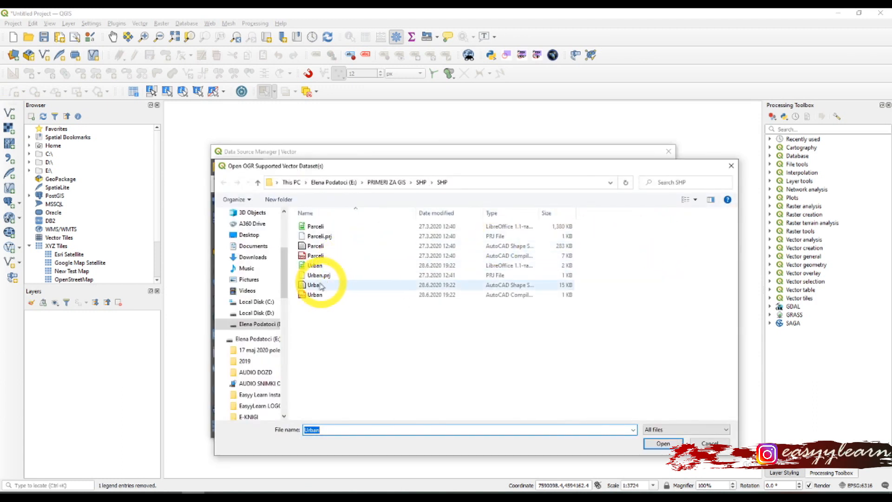
left_click(663, 442)
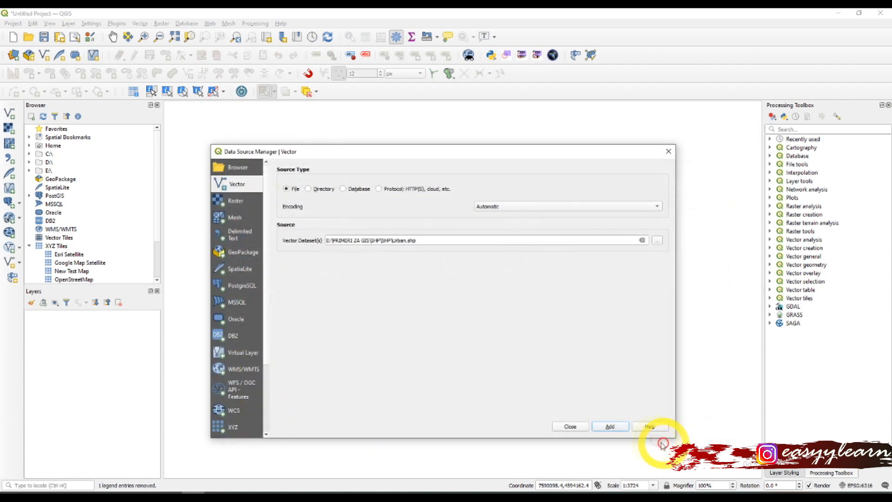
left_click(609, 427)
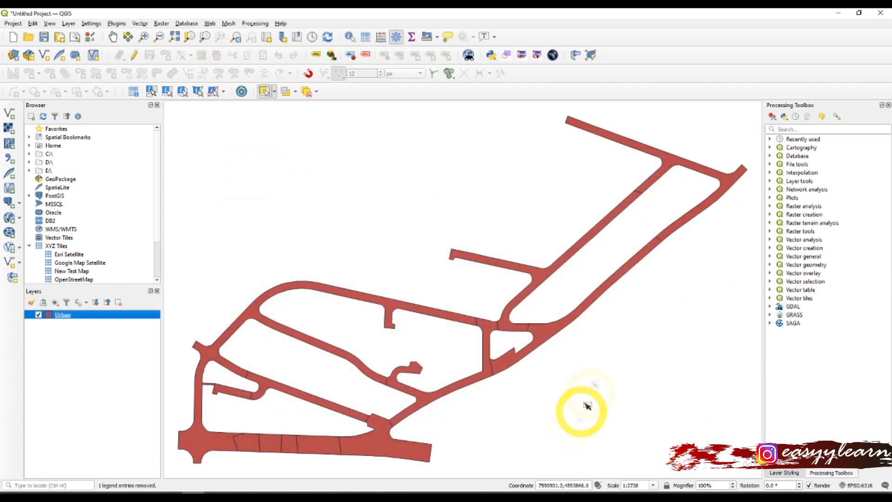
mouse_move(481, 327)
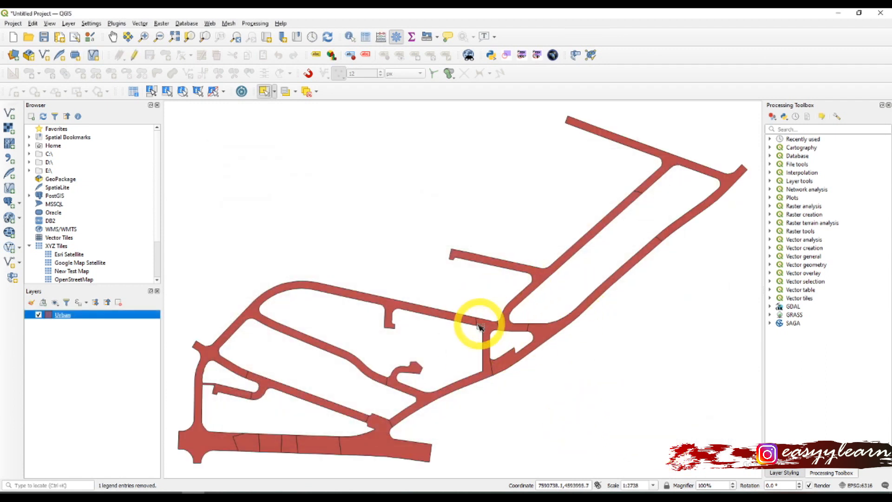
scroll("down", 3)
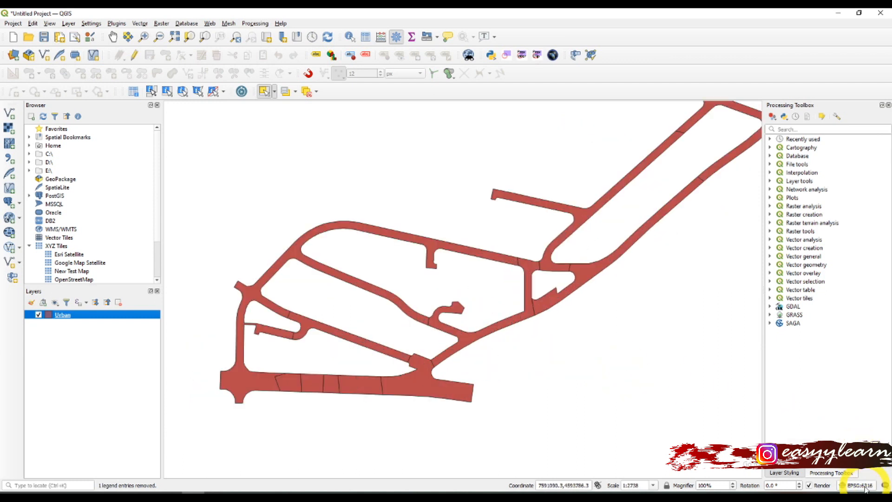
left_click(859, 485)
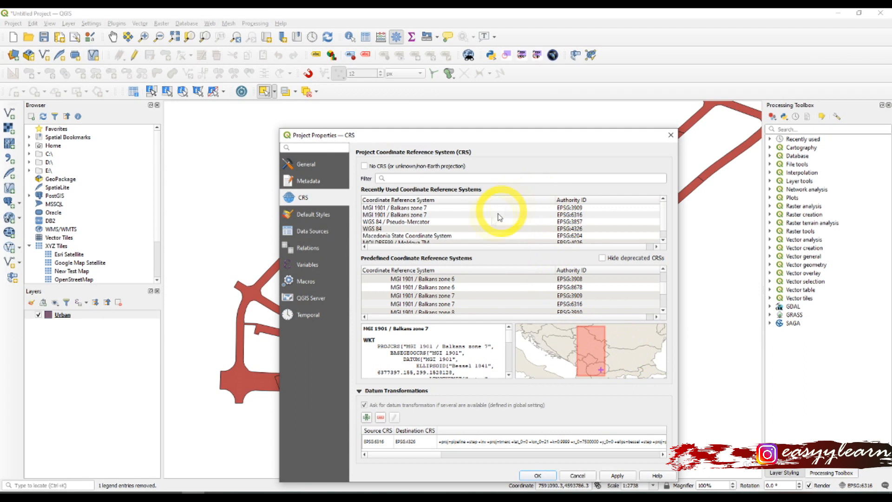
mouse_move(672, 145)
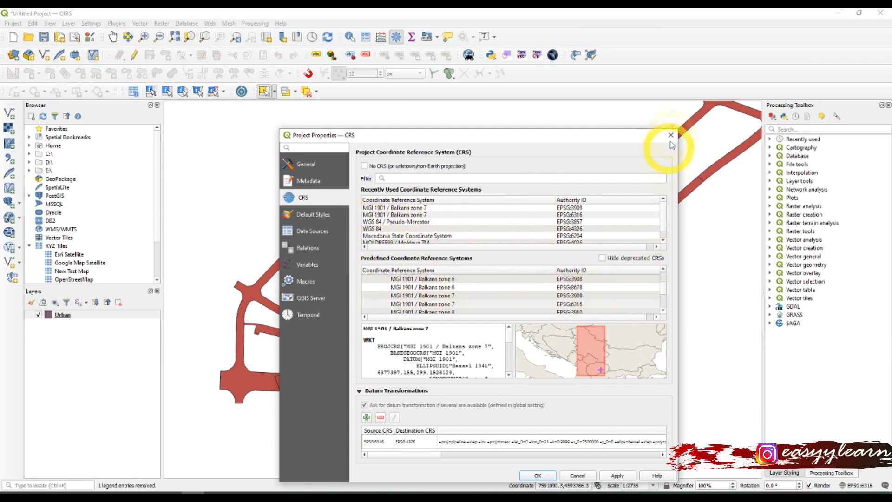
left_click(670, 135)
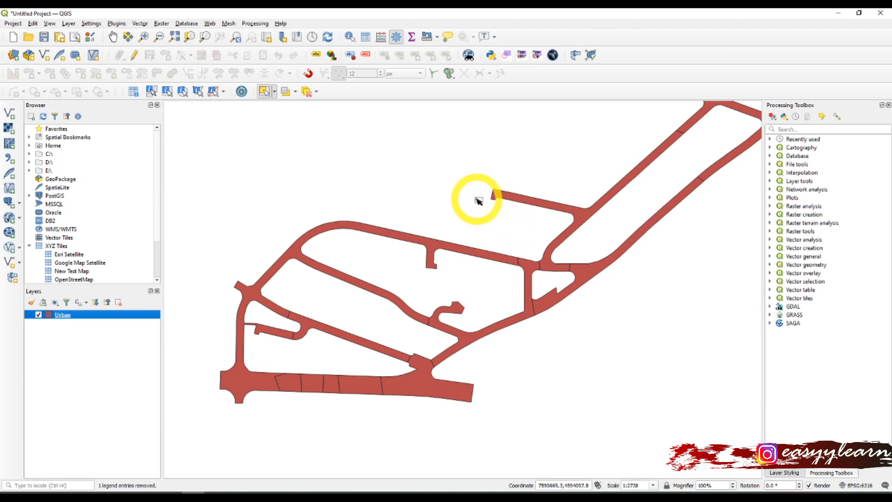
mouse_move(477, 202)
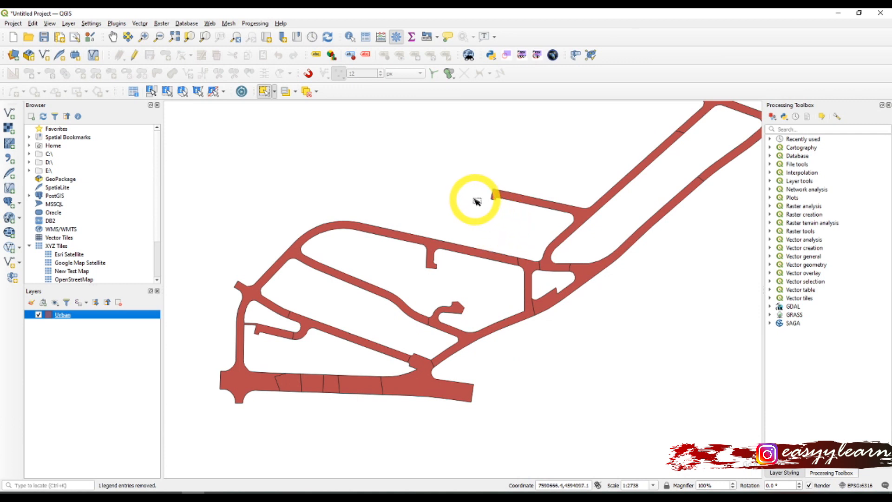
Step: Label the Urban road polygons with Single Labels from the ID field
right_click(62, 315)
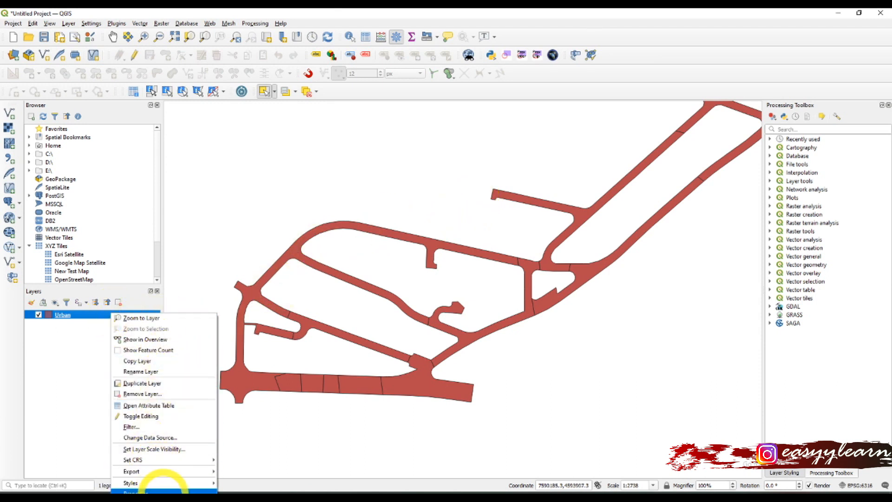
left_click(133, 491)
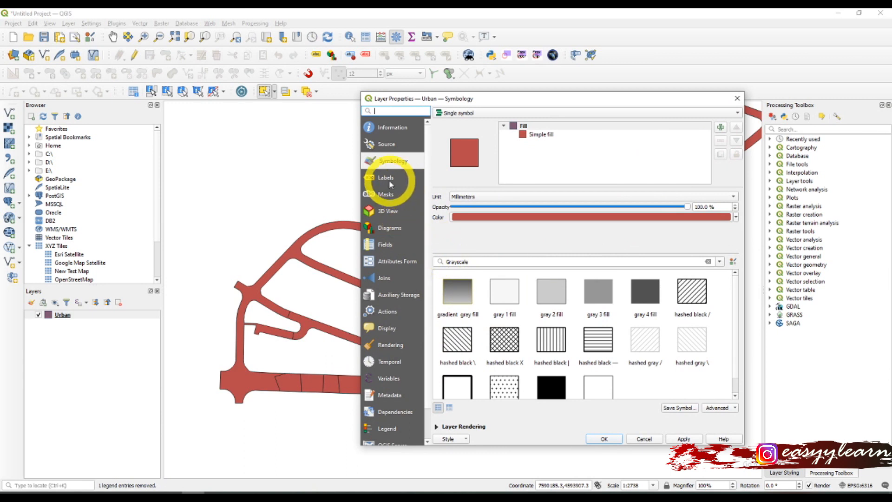
left_click(385, 176)
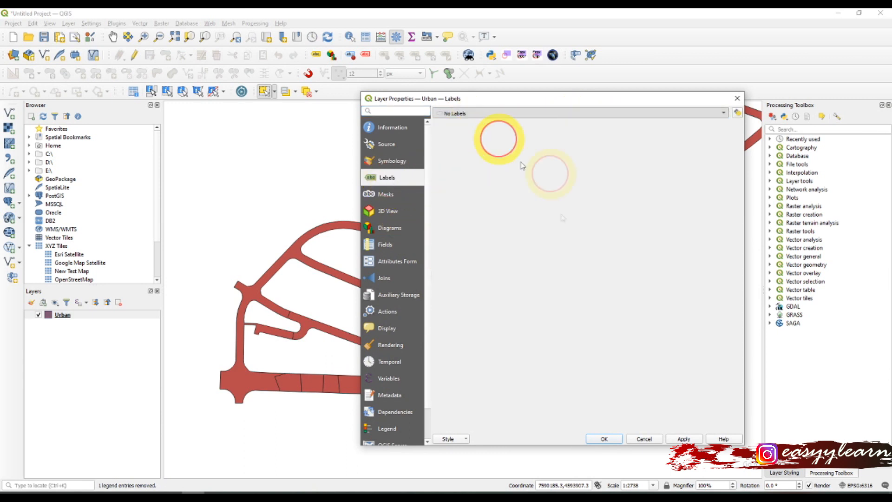
left_click(577, 113)
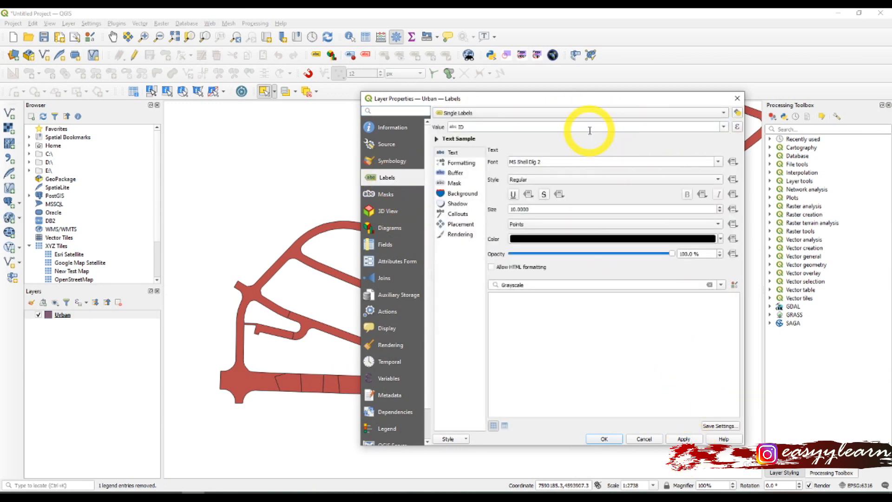
left_click(723, 126)
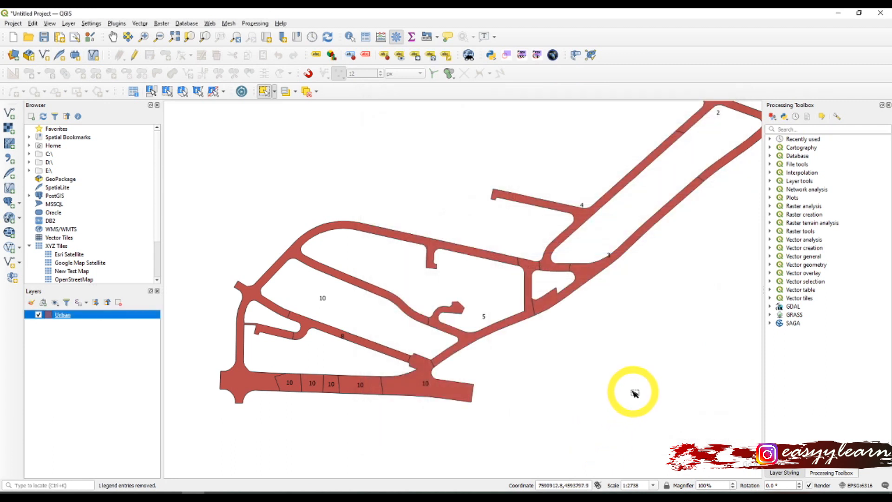
mouse_move(597, 373)
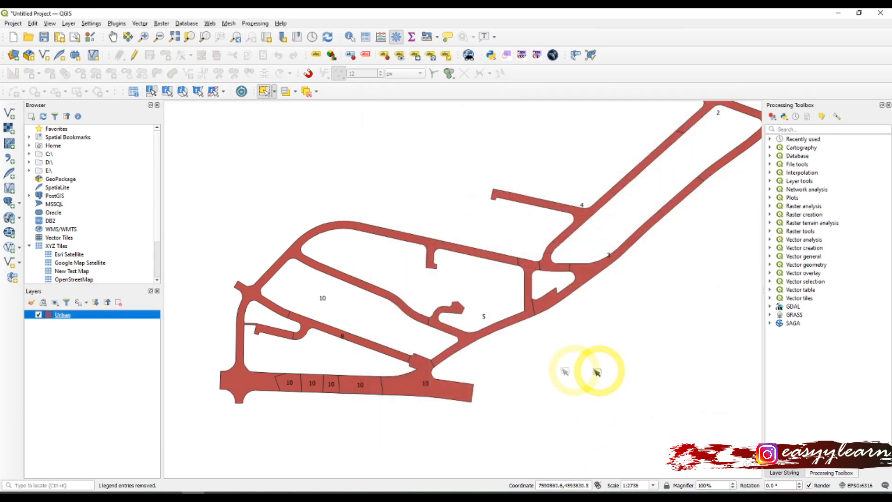
Step: Enable 'Force point inside polygon' placement so ID labels sit within their roads
right_click(61, 315)
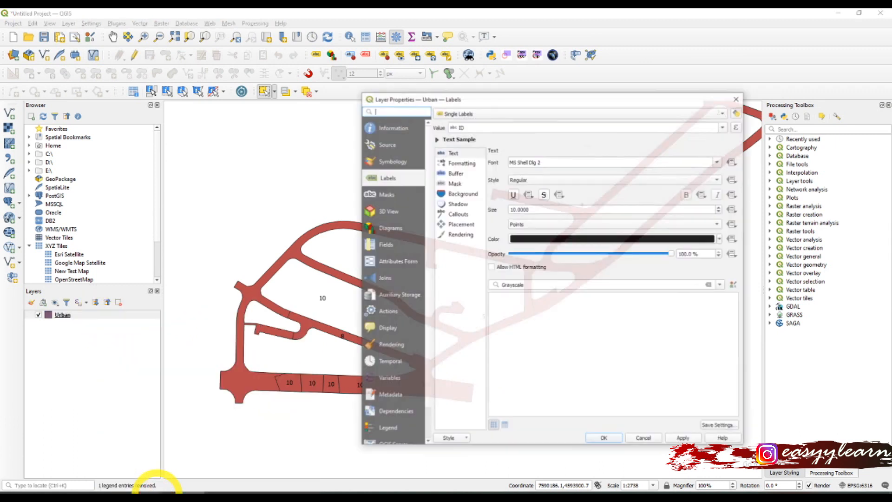
left_click(459, 224)
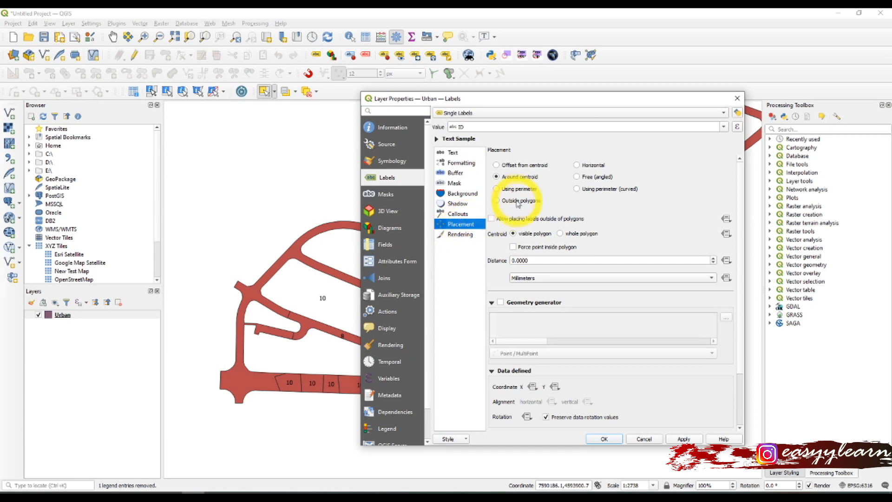
left_click(513, 246)
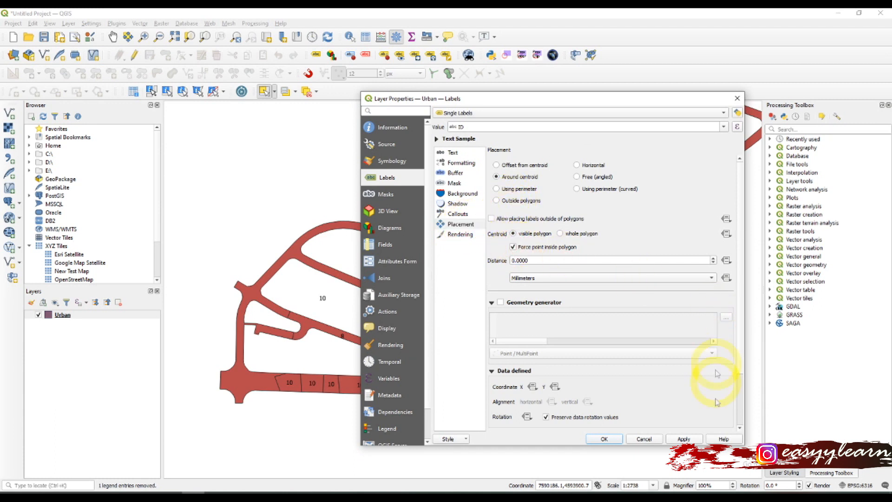
left_click(604, 438)
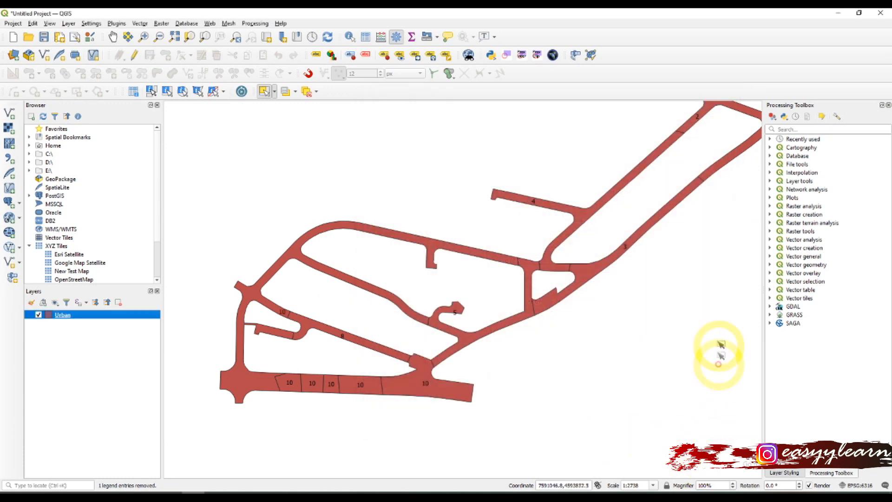
mouse_move(701, 329)
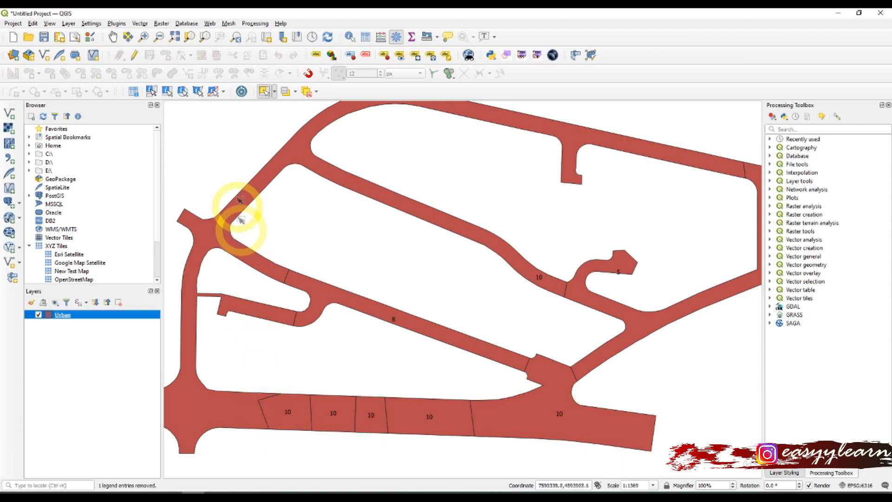
Step: Select seven lower road pieces with a rectangle using the Select Features tool
left_click(273, 91)
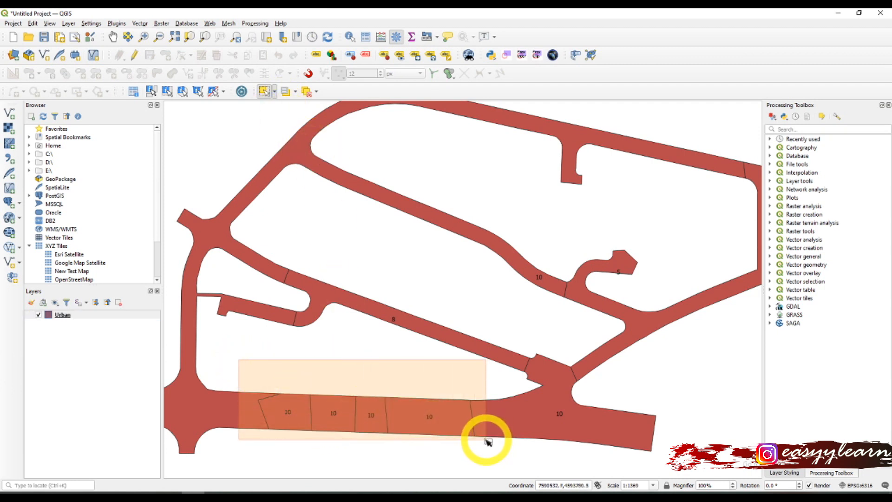
left_click(486, 443)
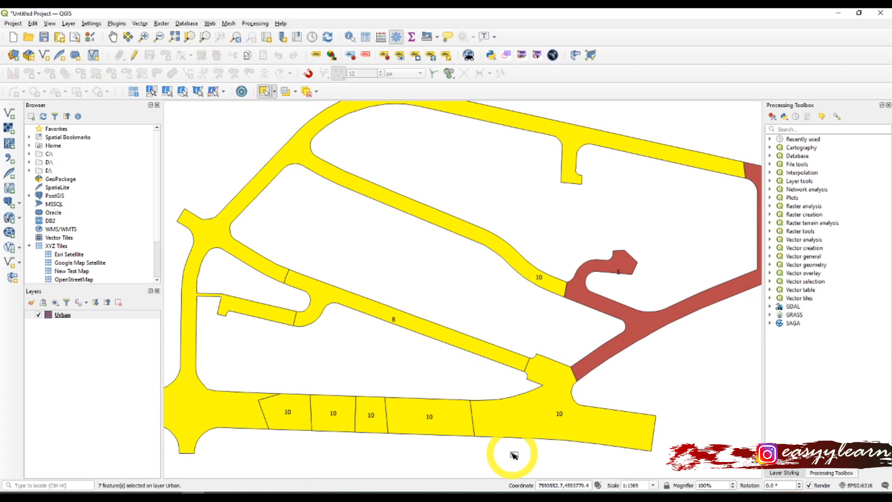
scroll("down", 3)
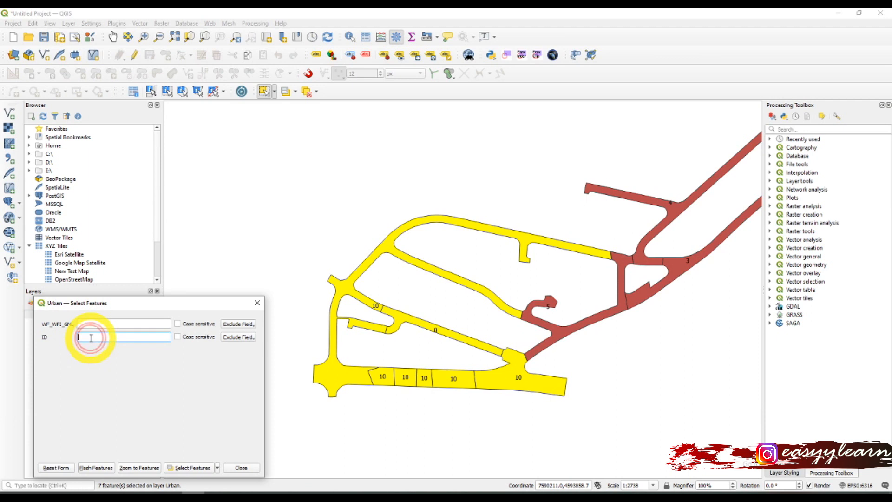
Step: Select the six road pieces with ID 10 by value and toggle editing on
type("10")
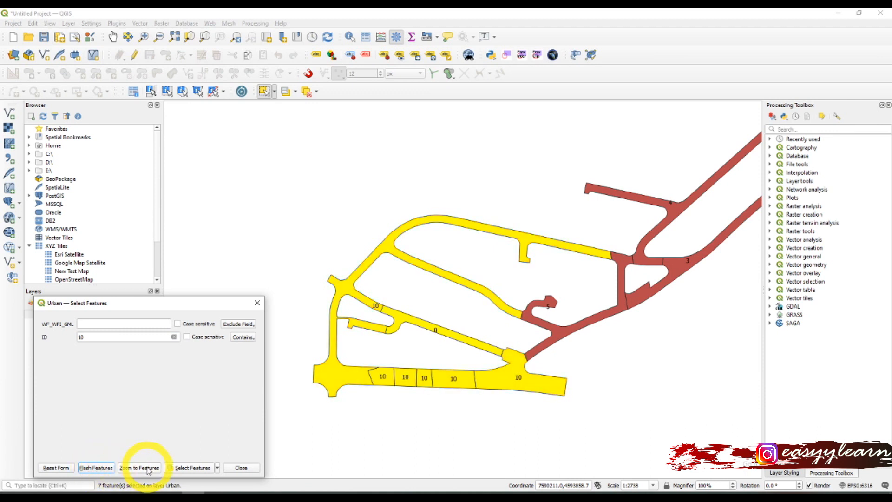
left_click(191, 468)
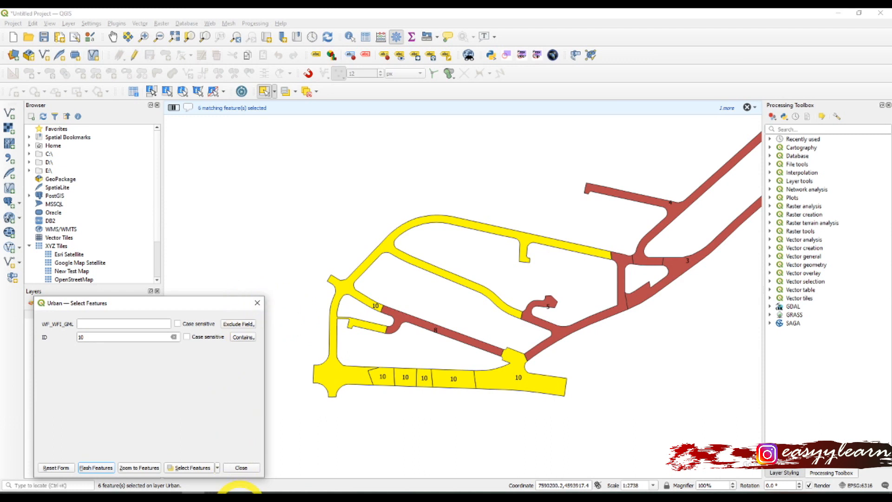
left_click(240, 467)
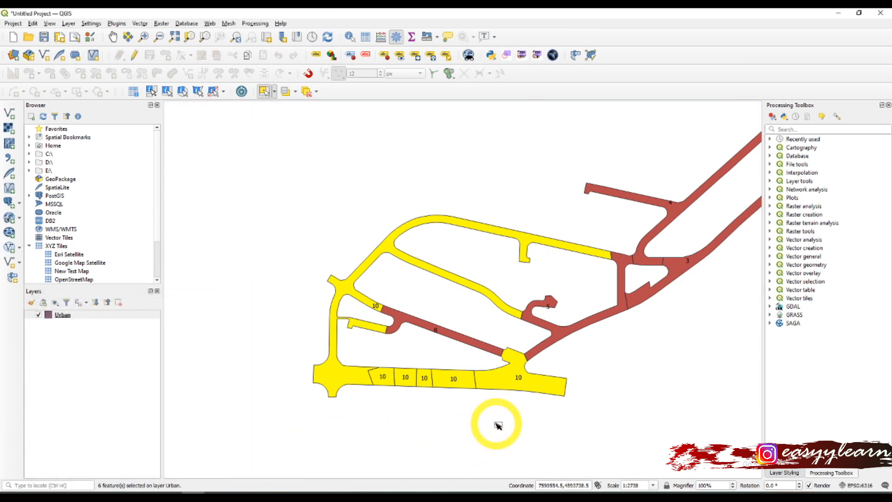
mouse_move(496, 424)
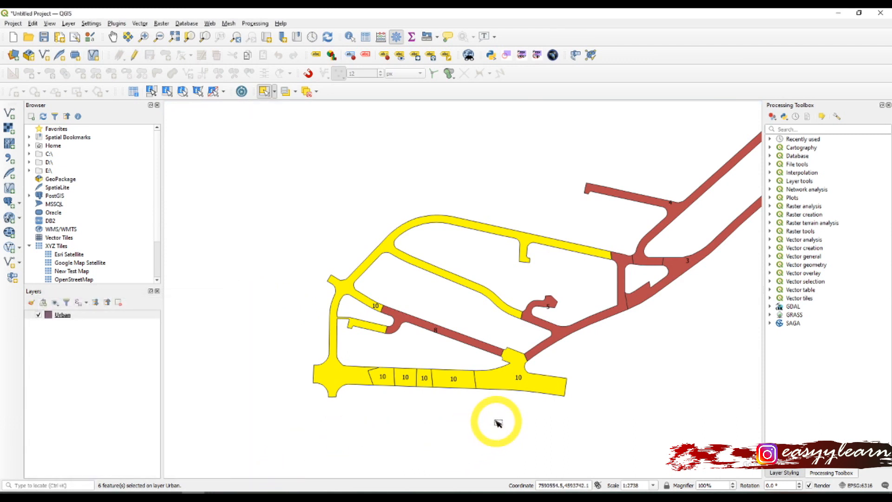
left_click(133, 55)
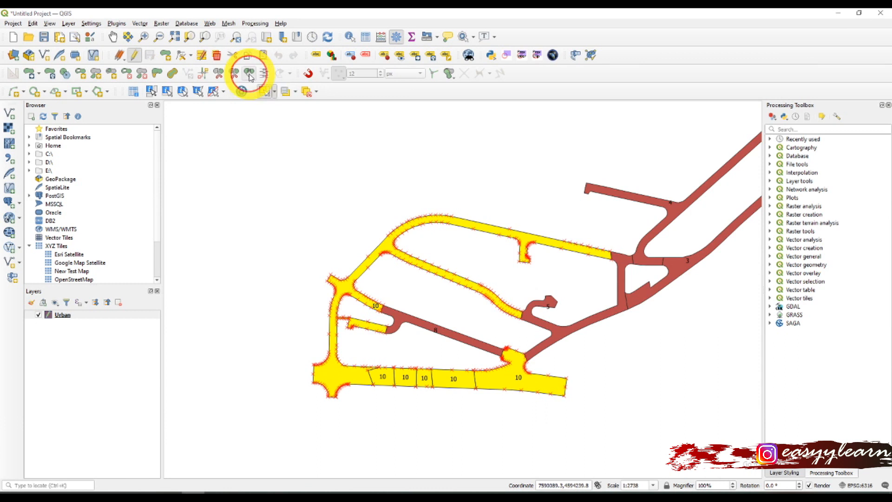
Step: Merge the six selected ID 10 pieces into one feature keeping ID 10
left_click(249, 72)
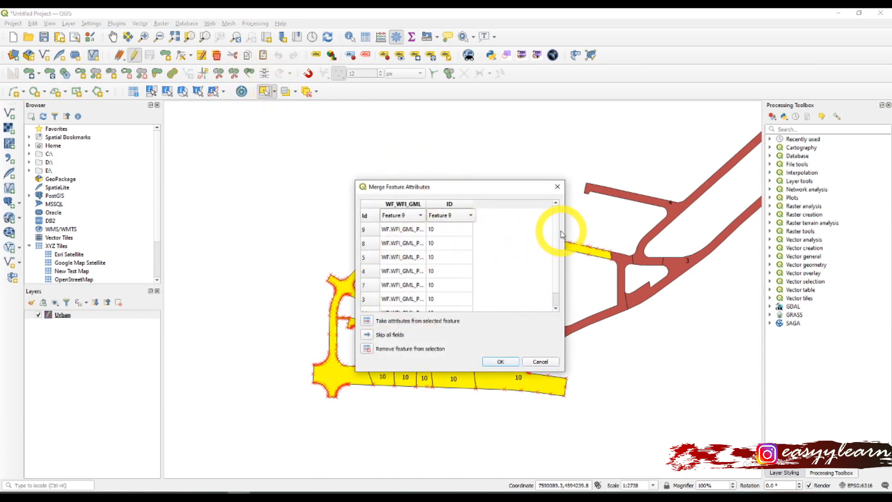
scroll("down", 3)
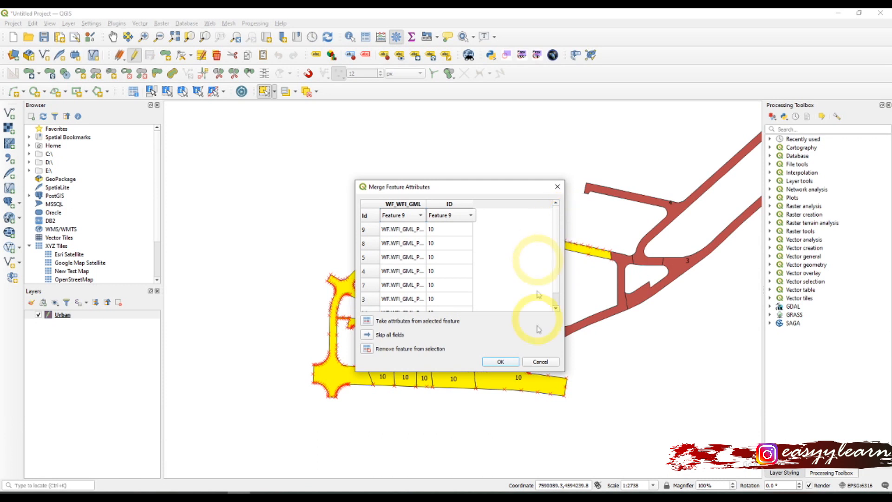
left_click(501, 361)
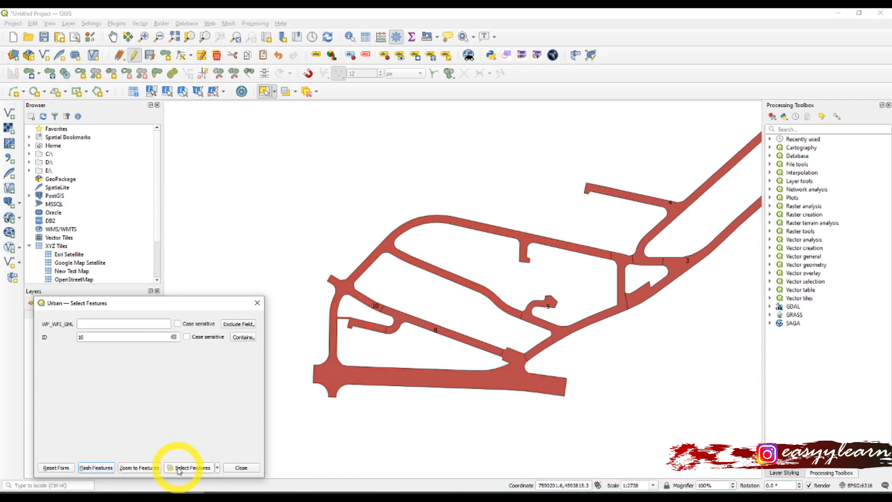
Step: Select the merged ID 10 feature by value and view it in the attribute table
left_click(191, 467)
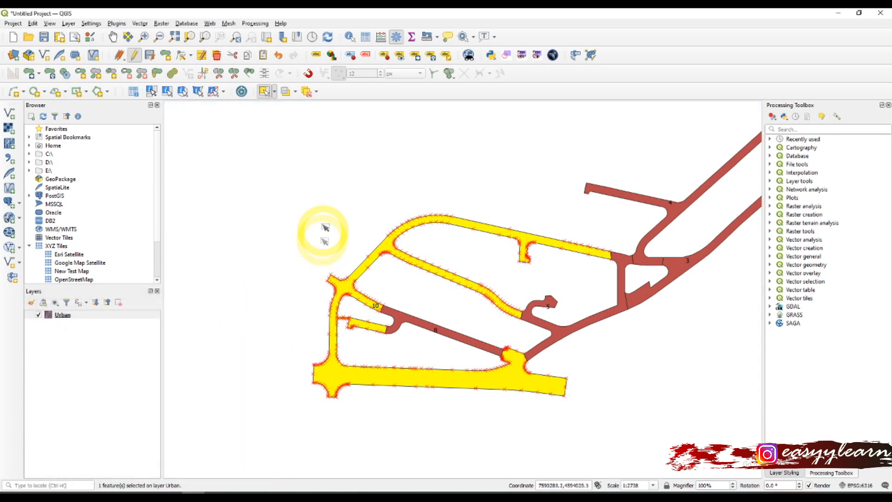
left_click(365, 36)
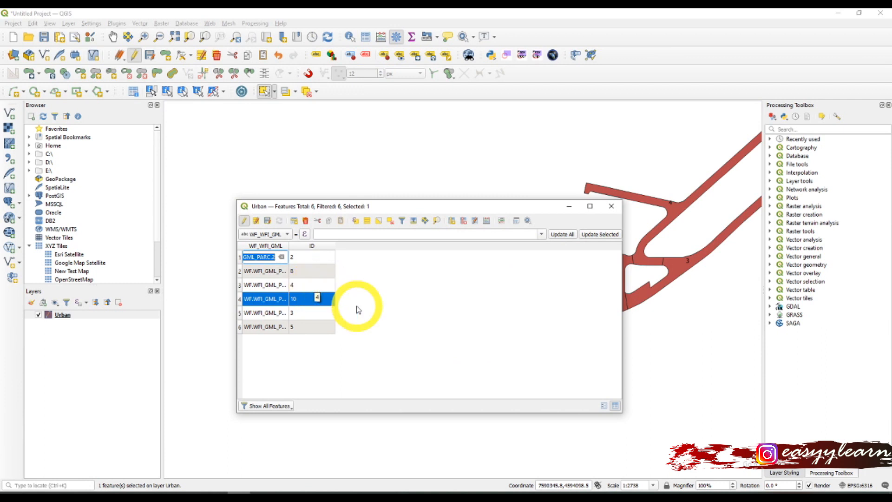
mouse_move(435, 335)
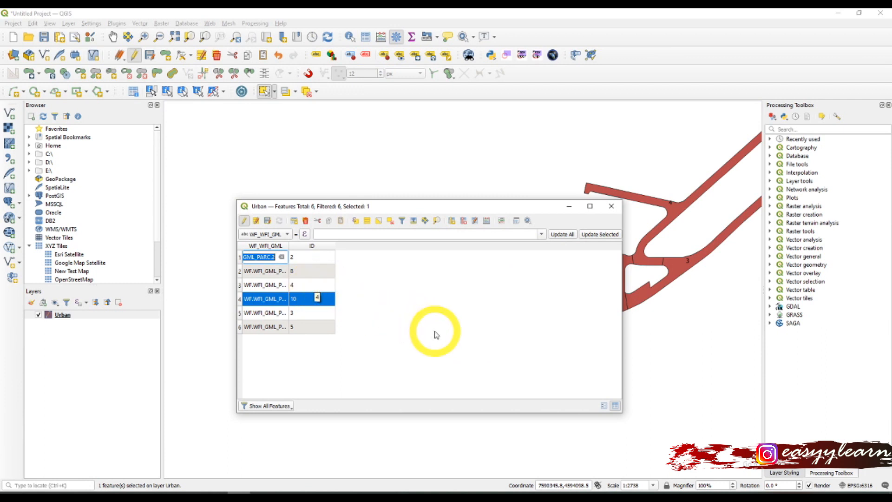
mouse_move(382, 321)
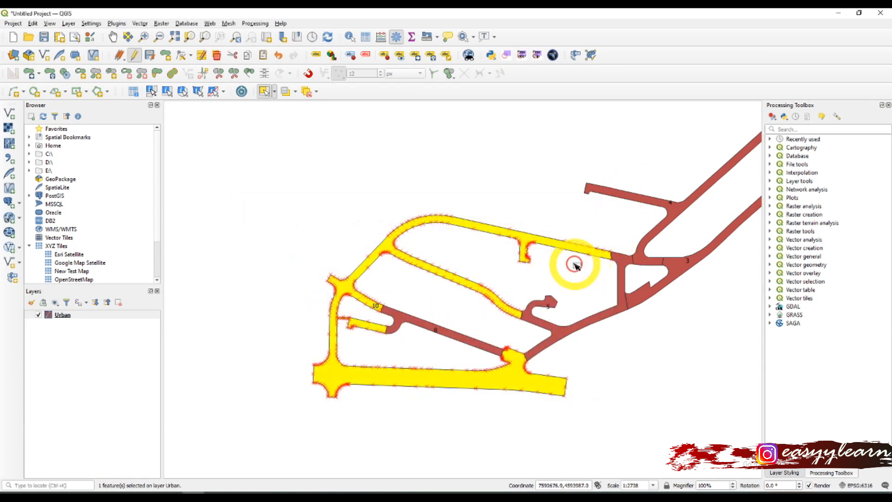
mouse_move(598, 321)
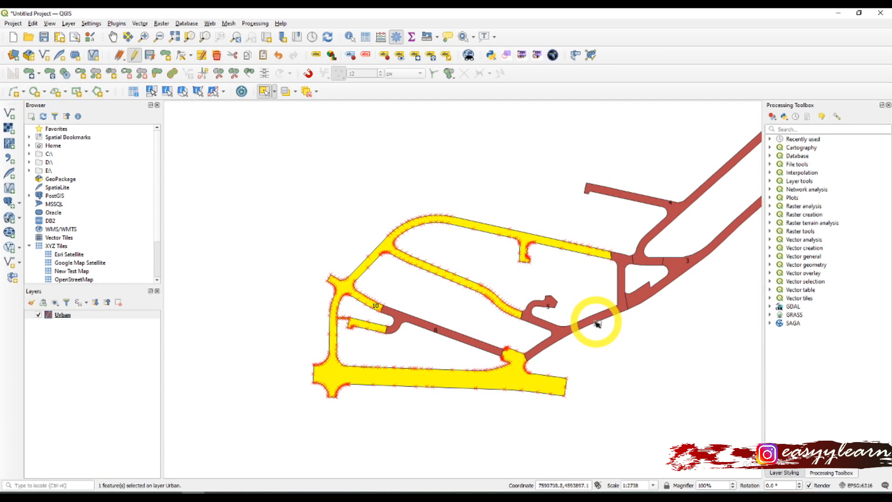
mouse_move(456, 387)
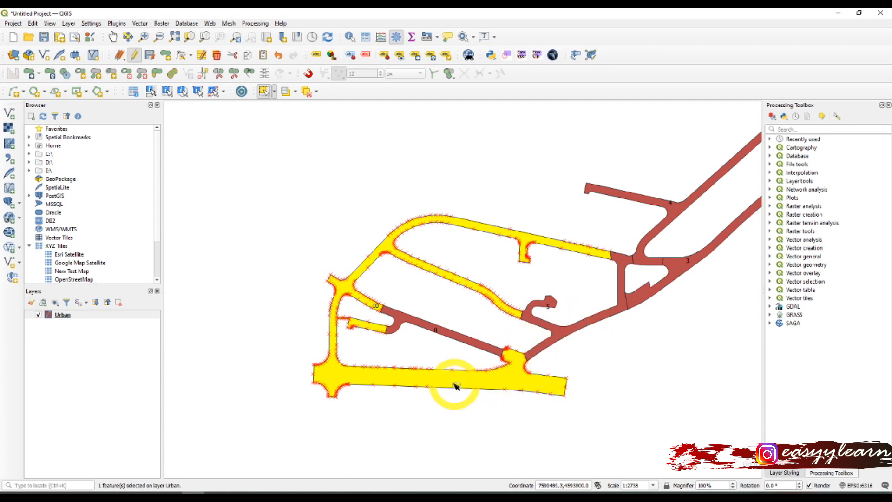
mouse_move(432, 387)
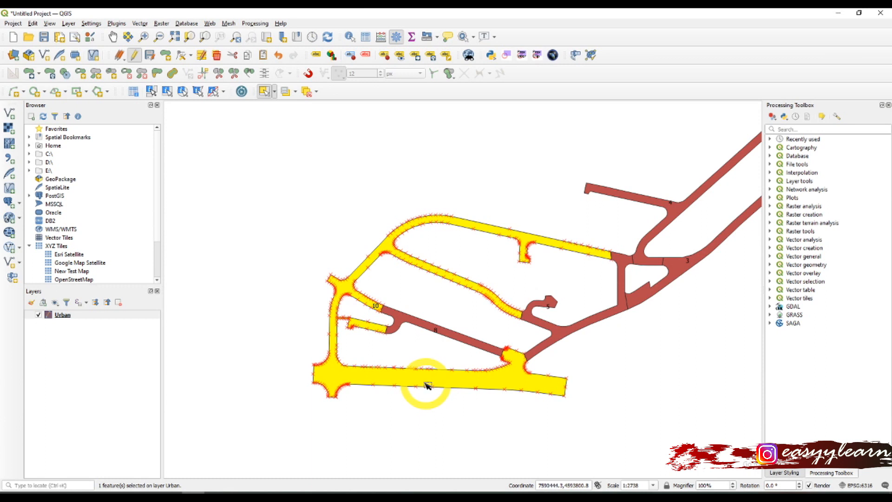
Step: Select the three northeast road pieces labelled 2, 4 and 3
scroll("down", 3)
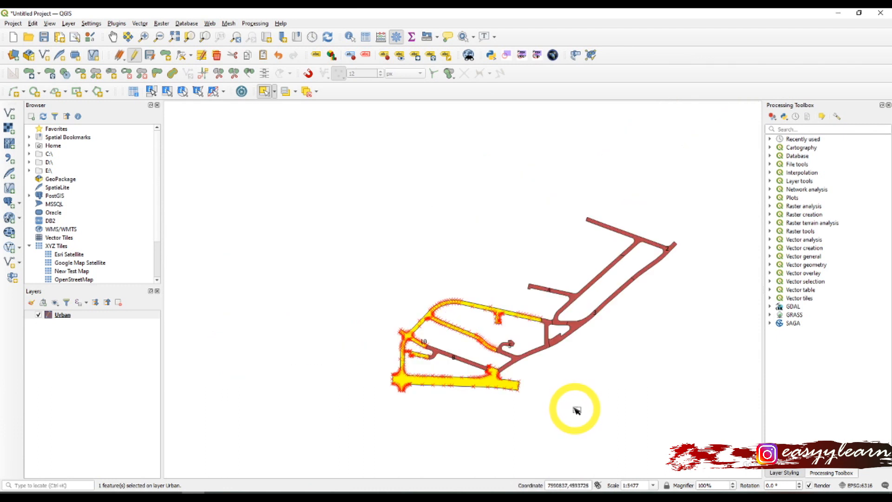
left_click(274, 92)
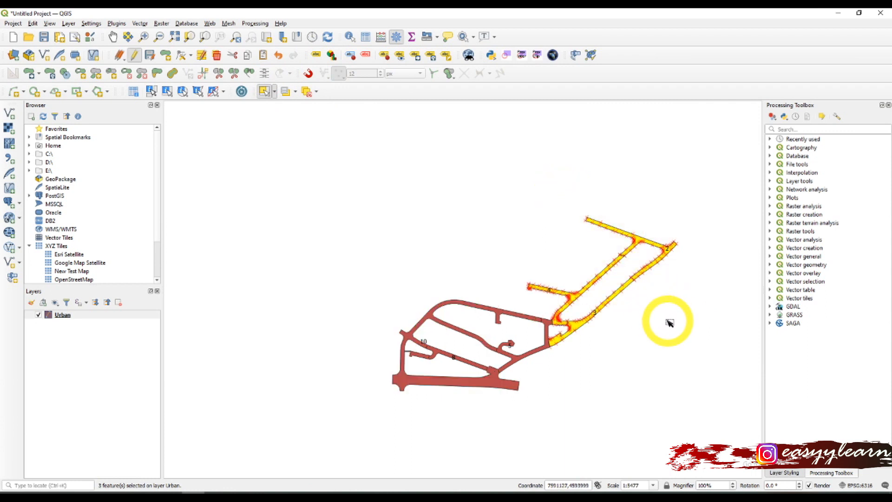
scroll("up", 3)
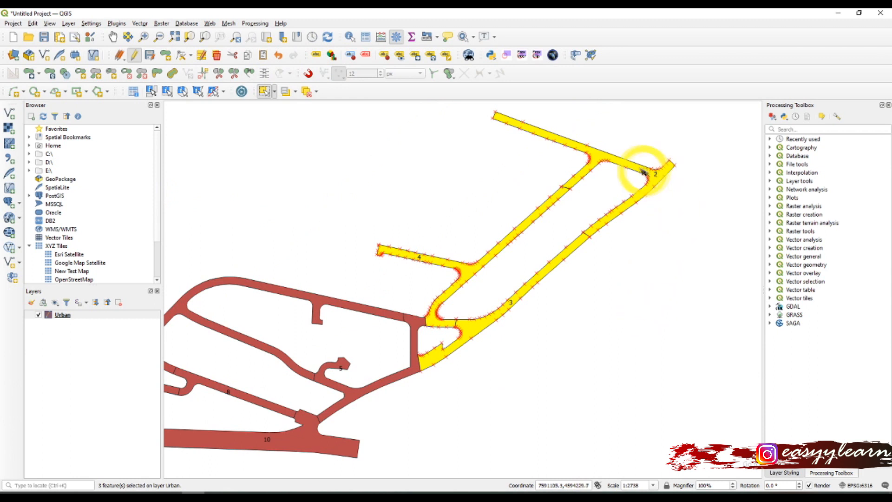
mouse_move(421, 262)
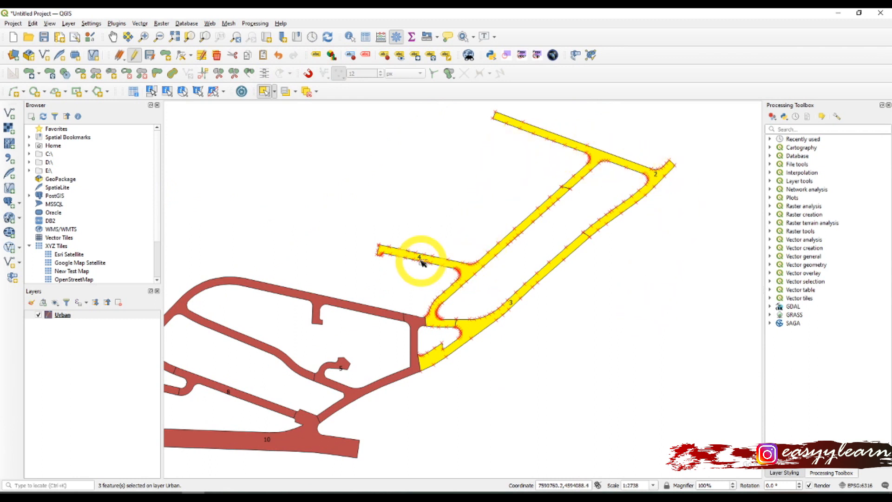
mouse_move(632, 196)
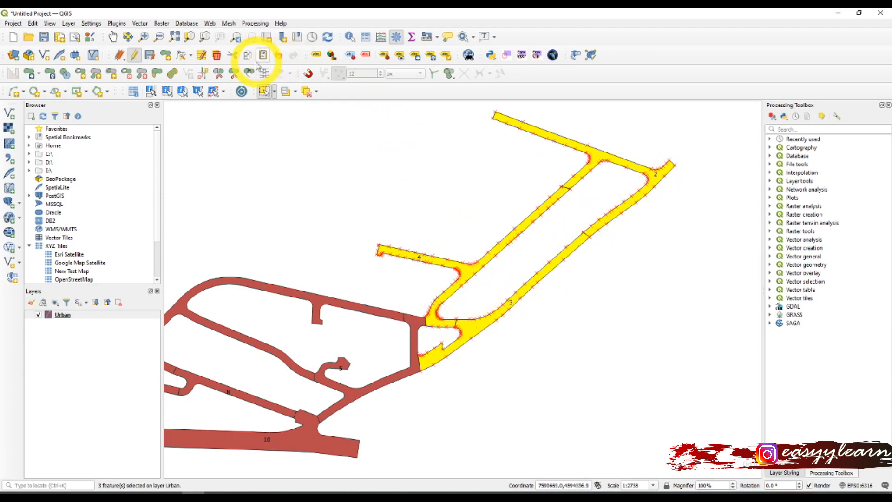
Step: Merge the three northeast pieces into one feature carrying ID 2
left_click(263, 55)
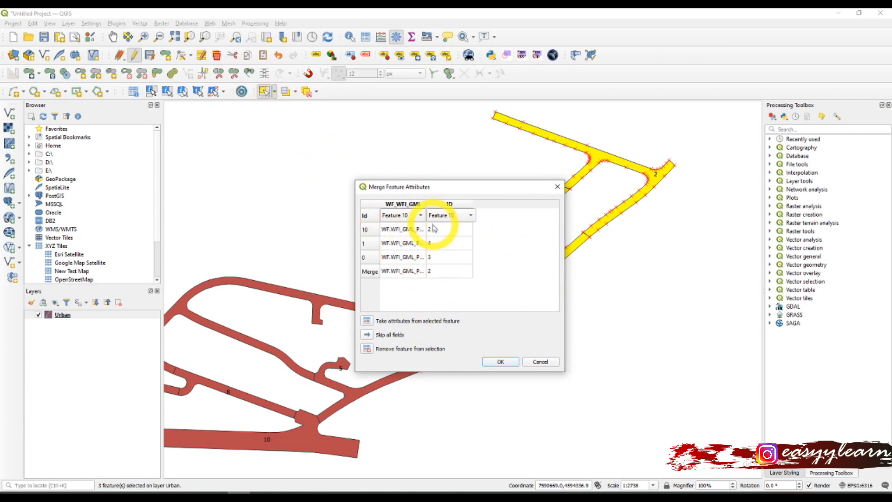
mouse_move(501, 362)
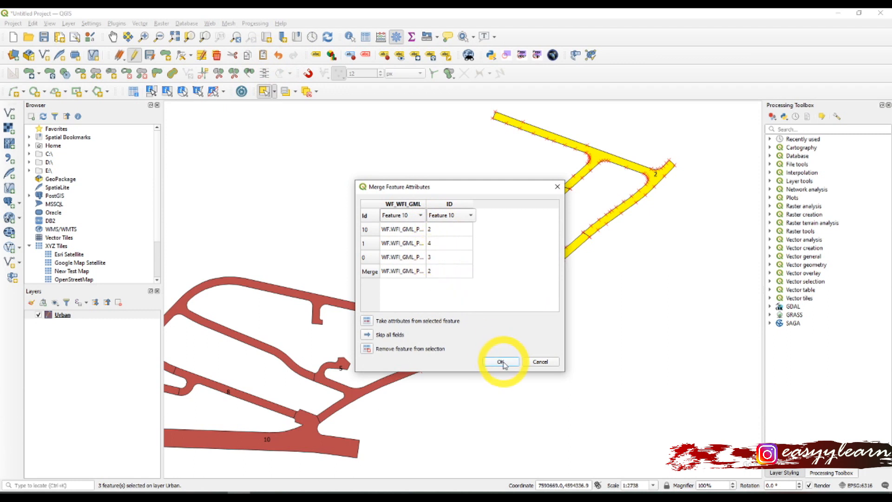
left_click(501, 361)
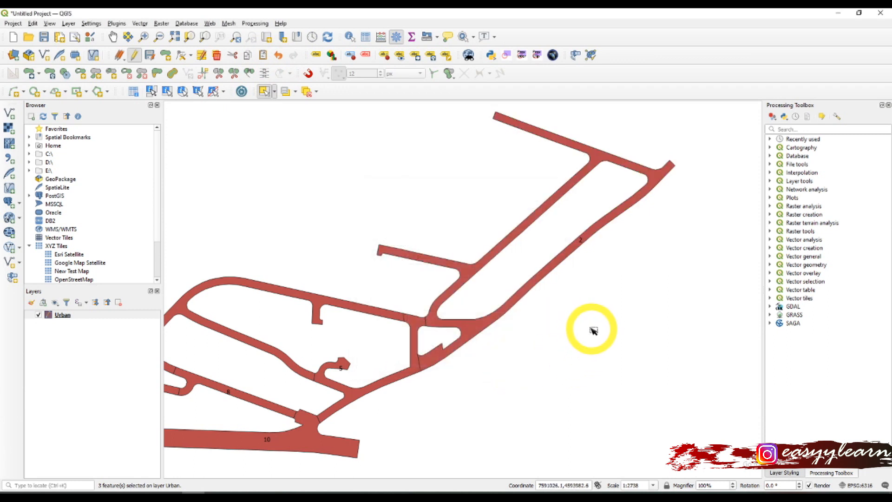
scroll("down", 3)
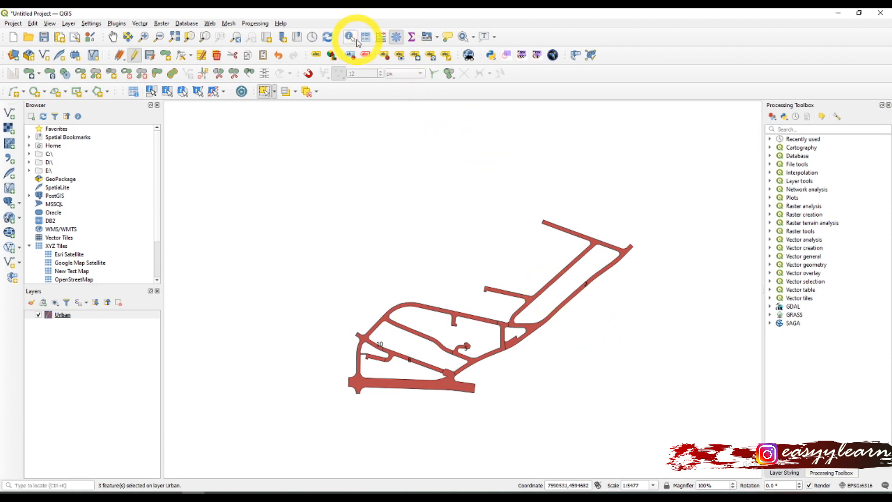
left_click(364, 36)
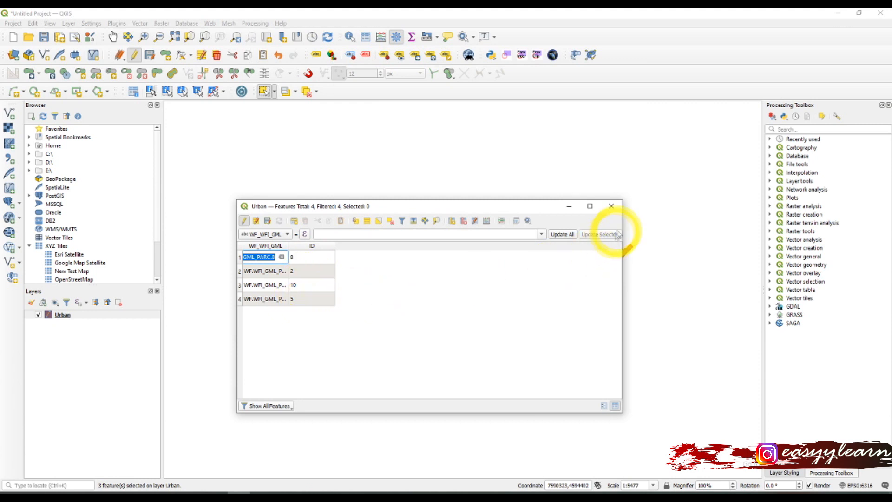
left_click(611, 206)
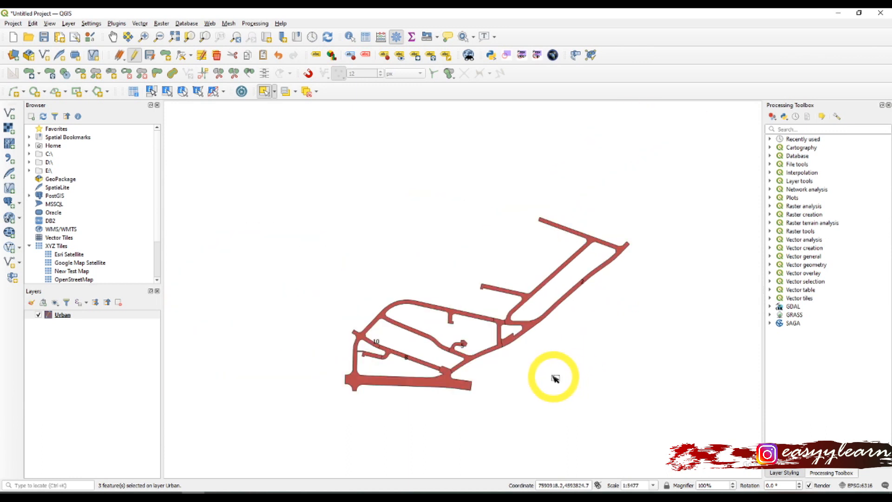
mouse_move(495, 347)
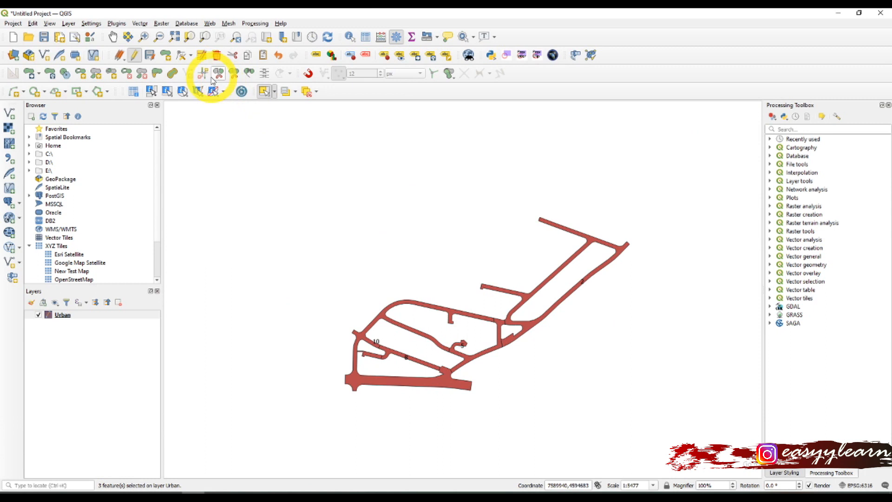
mouse_move(218, 72)
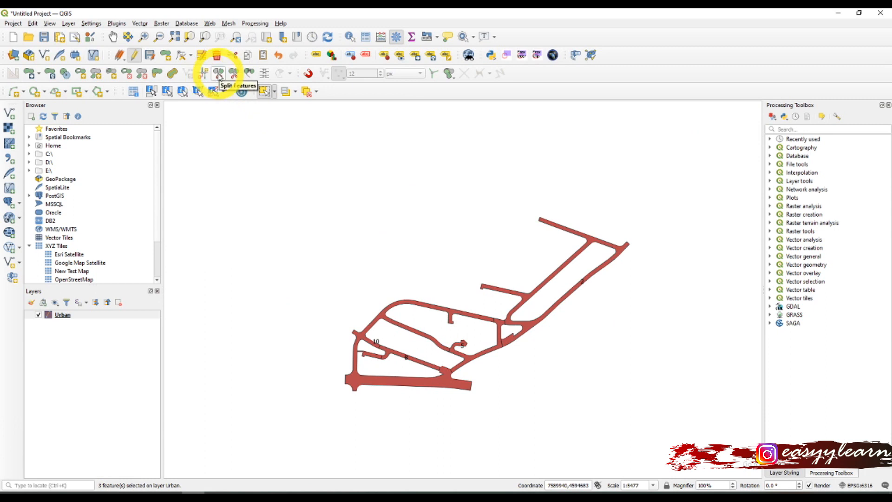
mouse_move(32, 27)
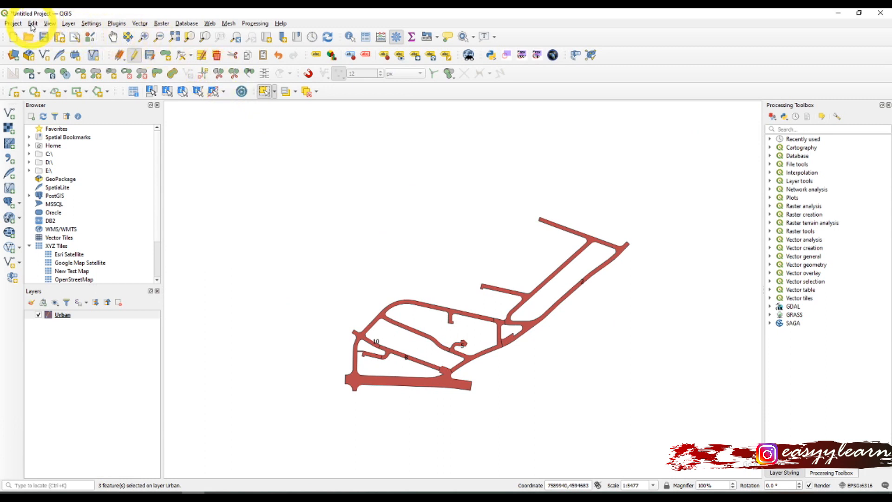
left_click(32, 23)
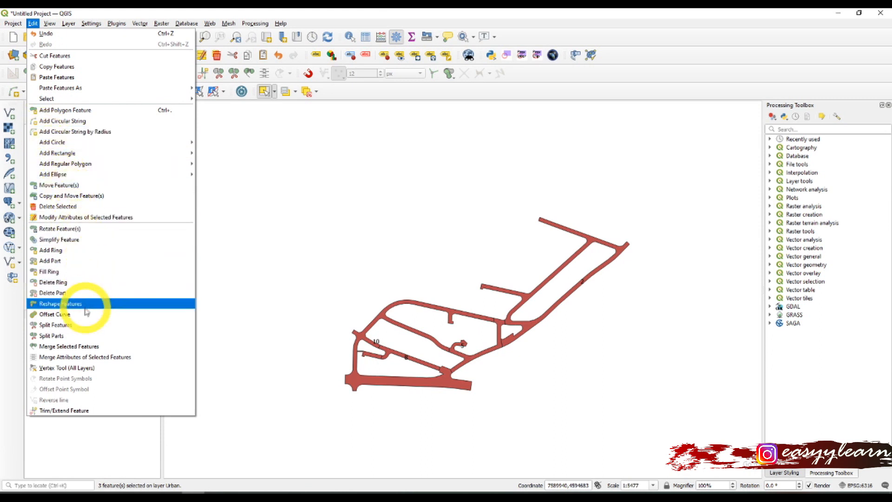
mouse_move(85, 345)
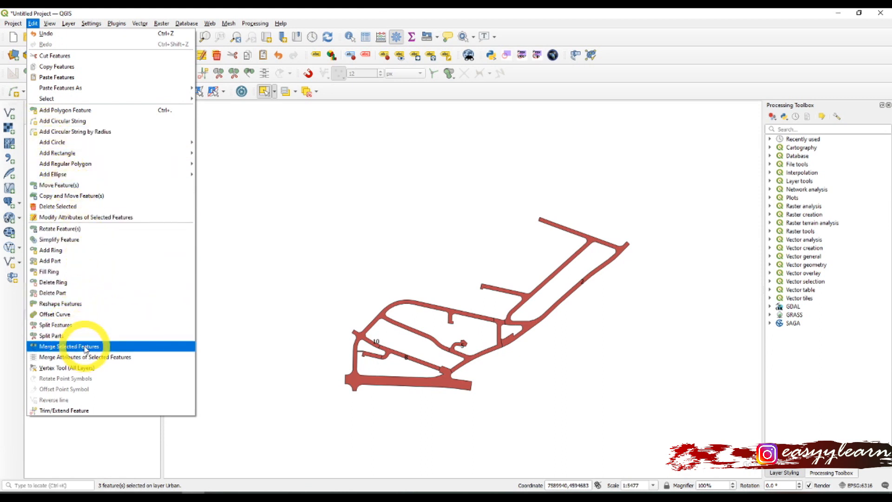
mouse_move(52, 336)
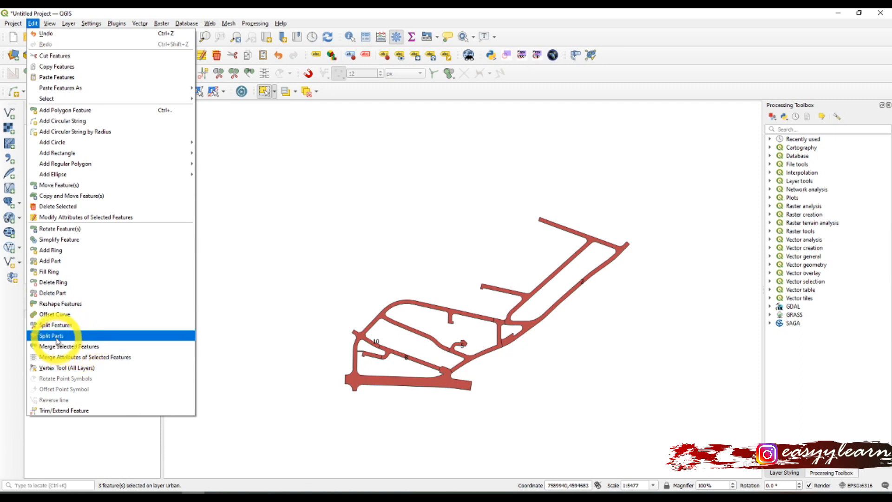
mouse_move(55, 325)
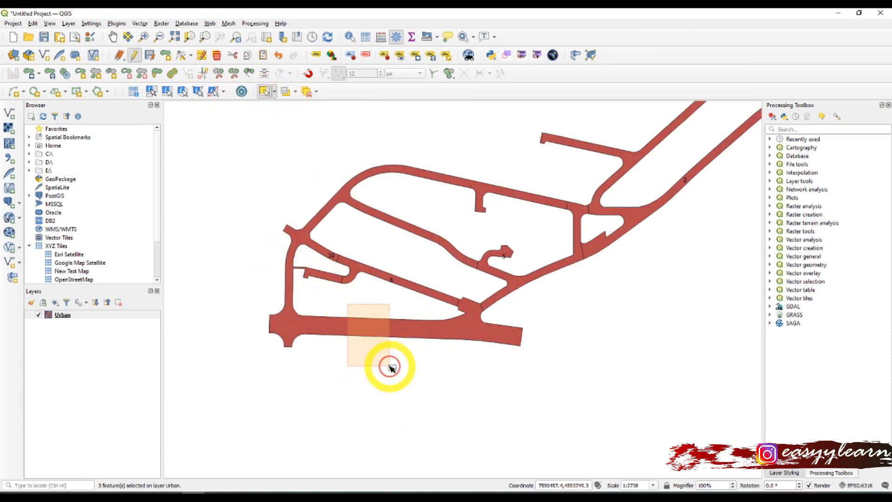
Step: Split the western ID 10 road into separate pieces with the Split Features tool
left_click(220, 72)
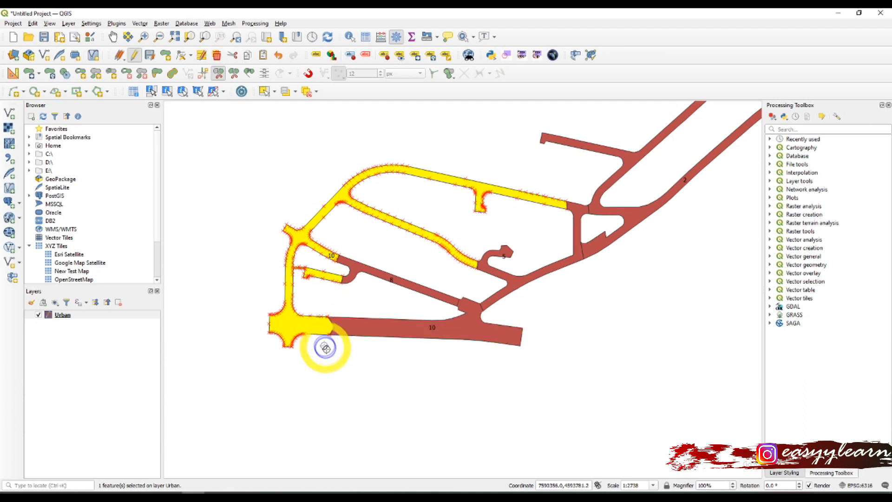
mouse_move(309, 304)
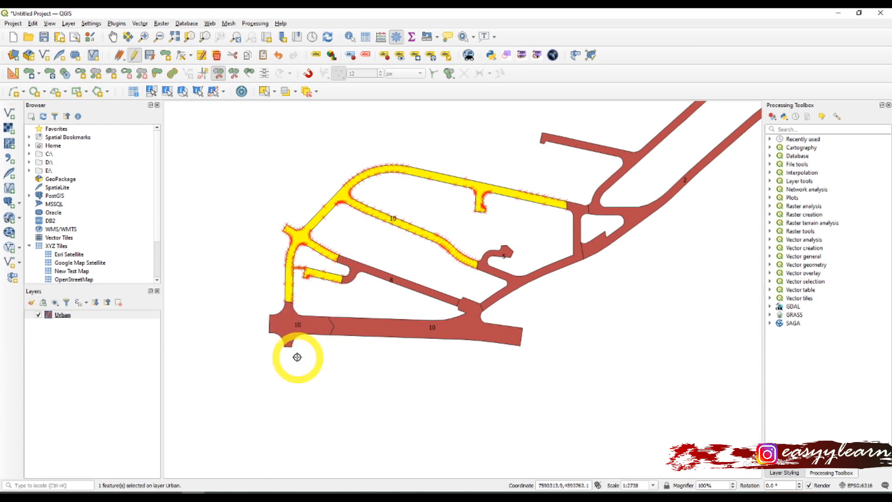
mouse_move(284, 288)
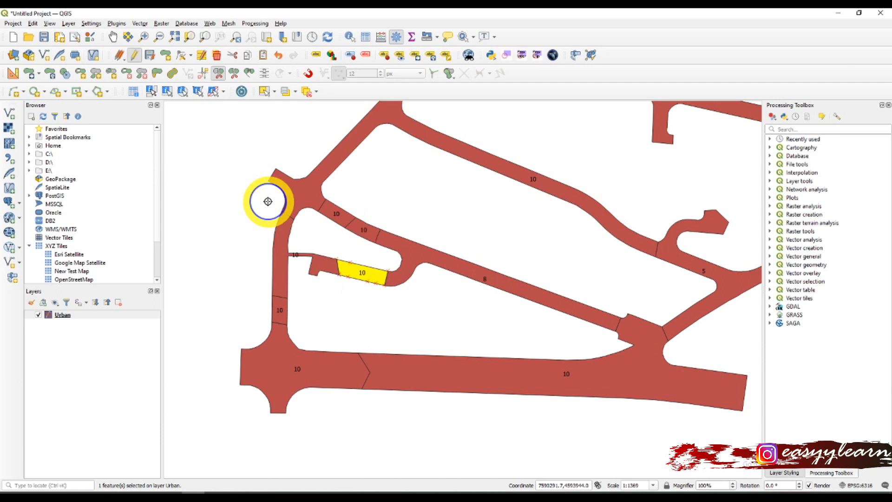
mouse_move(418, 417)
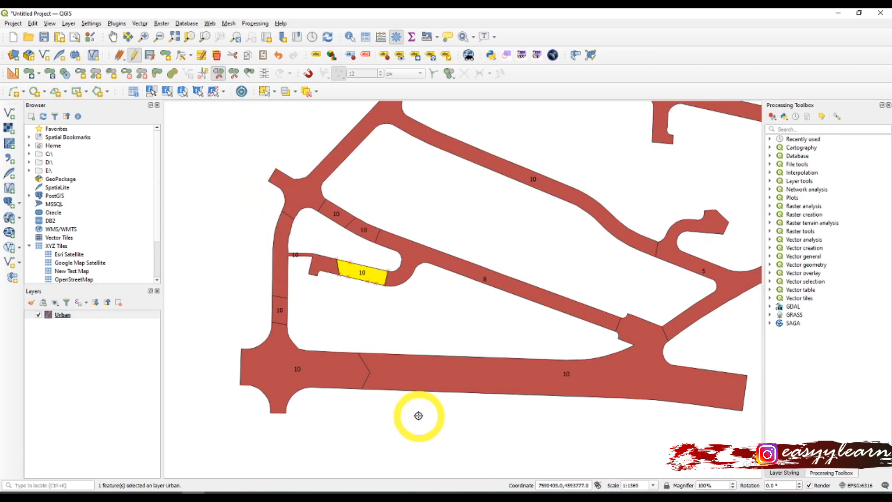
mouse_move(384, 306)
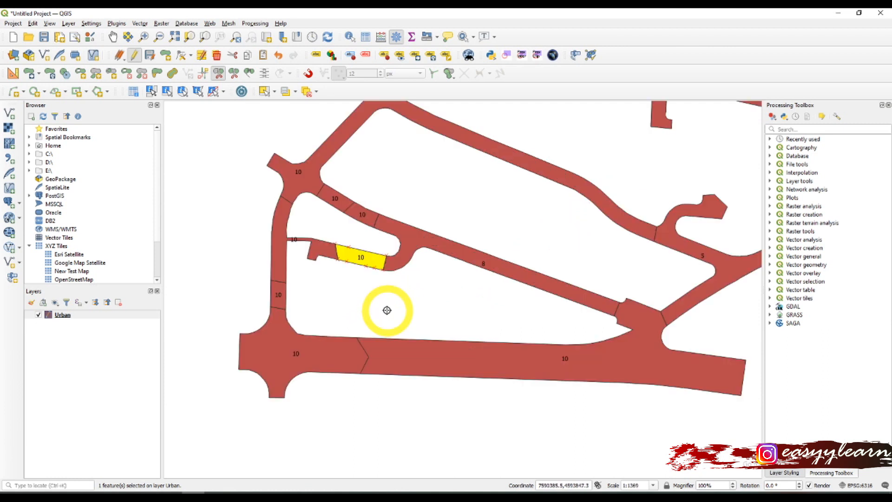
left_click(359, 280)
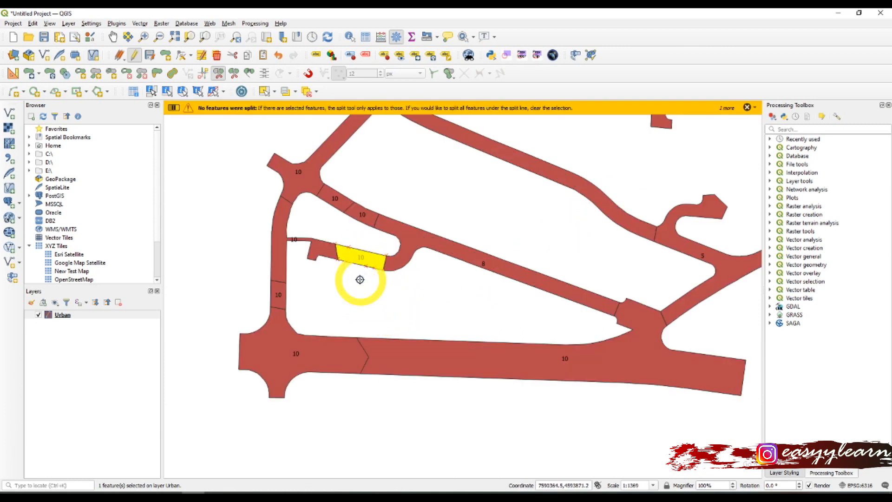
mouse_move(359, 154)
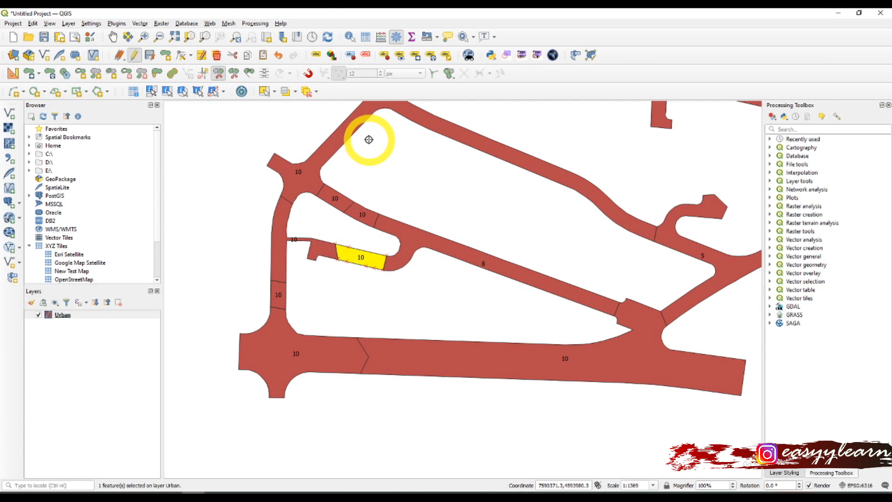
mouse_move(274, 102)
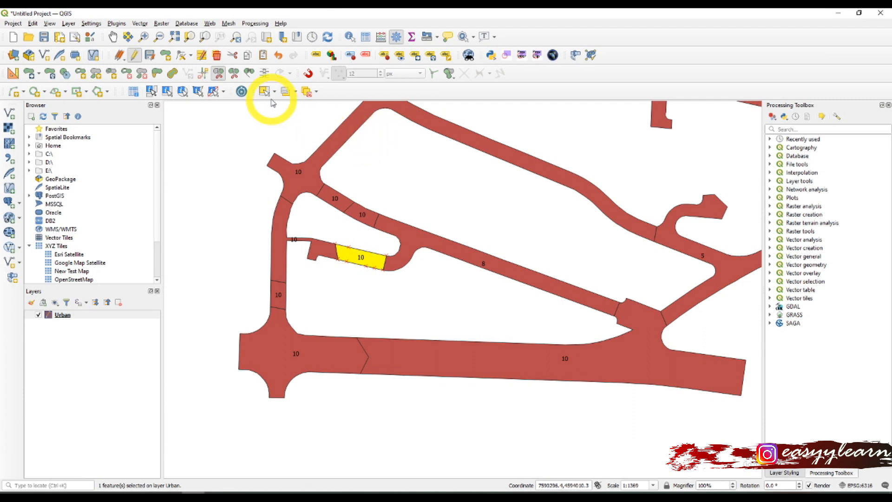
mouse_move(265, 91)
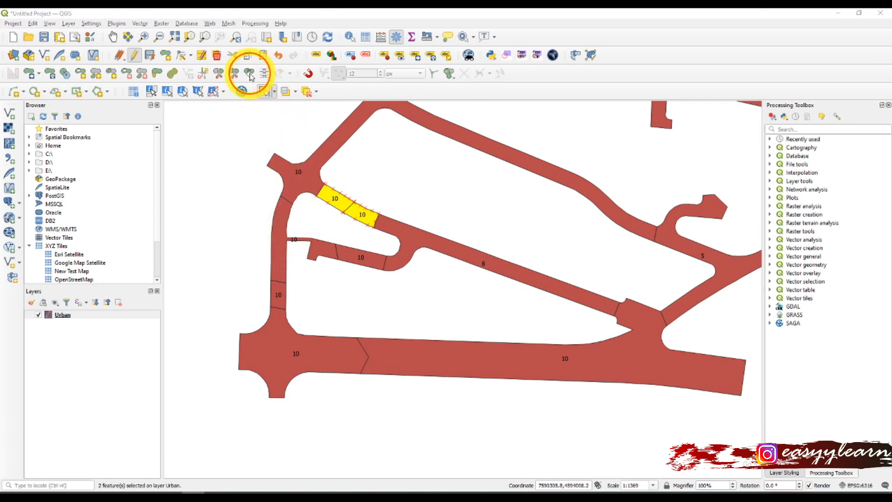
Step: Merge the two selected road pieces into one feature, keeping ID 10 attributes
left_click(248, 72)
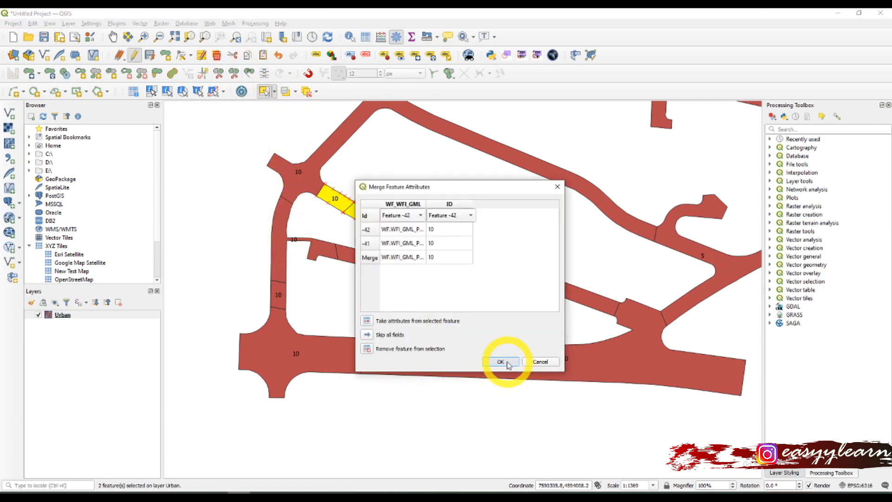
left_click(500, 361)
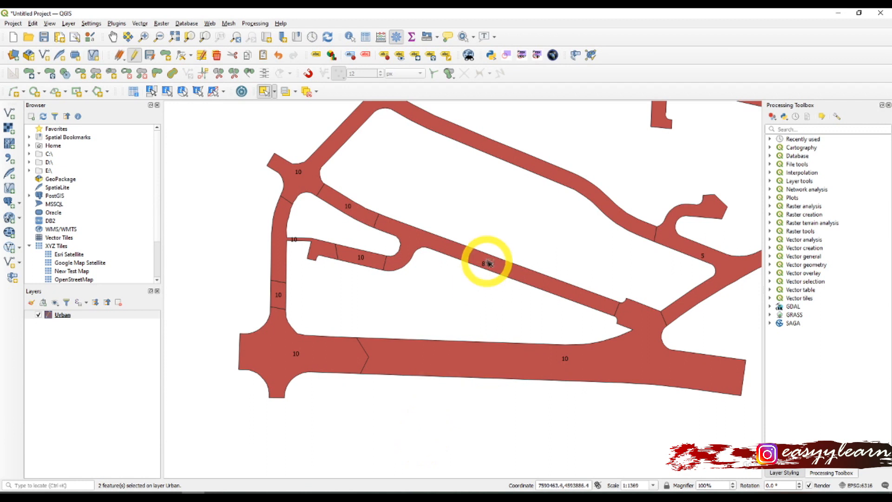
scroll("down", 3)
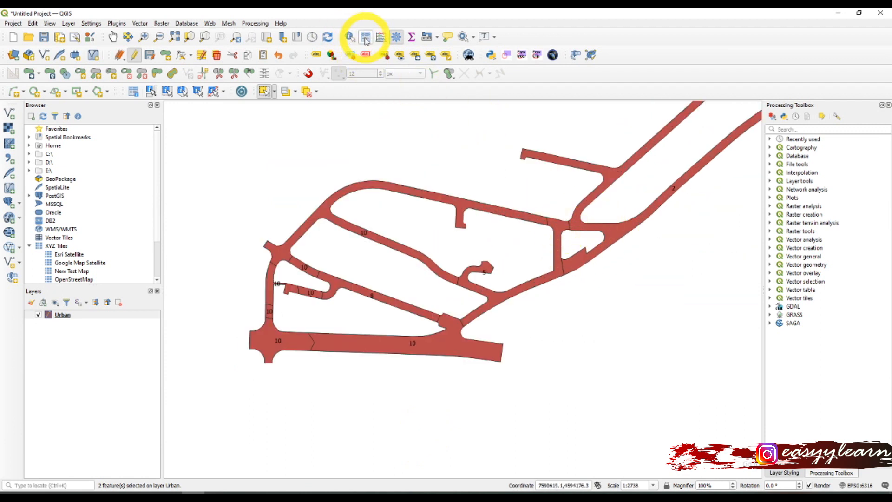
left_click(365, 36)
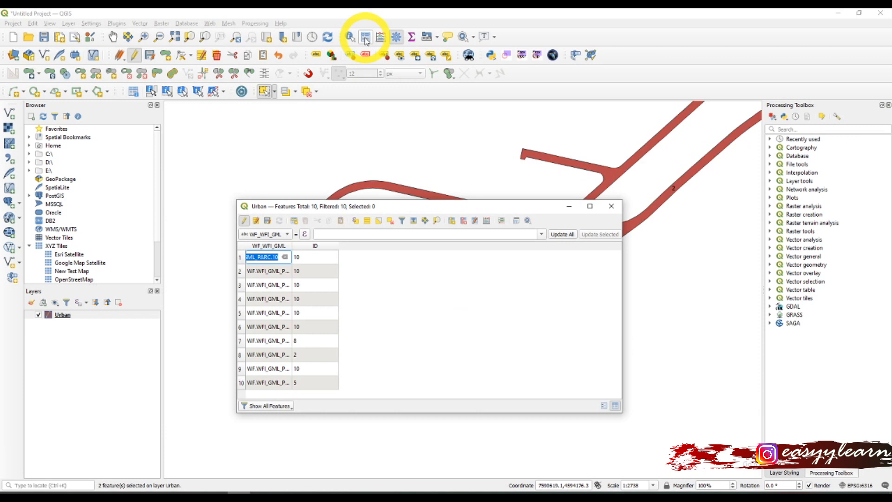
mouse_move(310, 290)
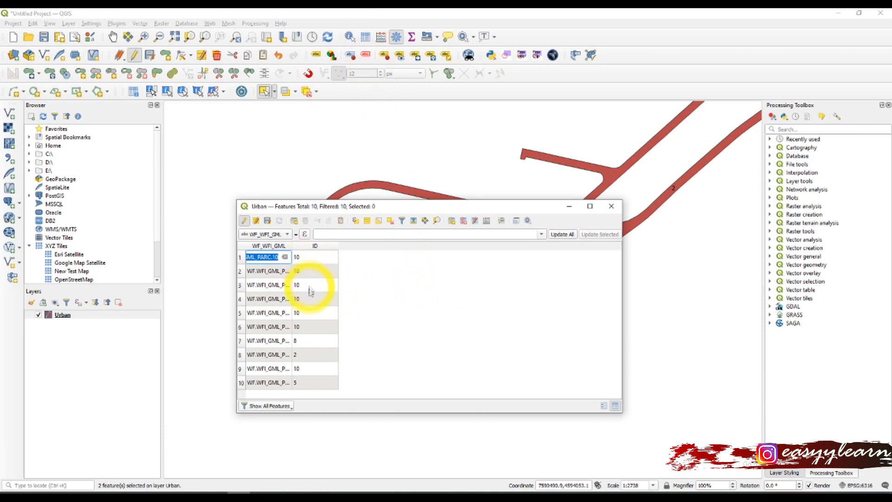
mouse_move(340, 387)
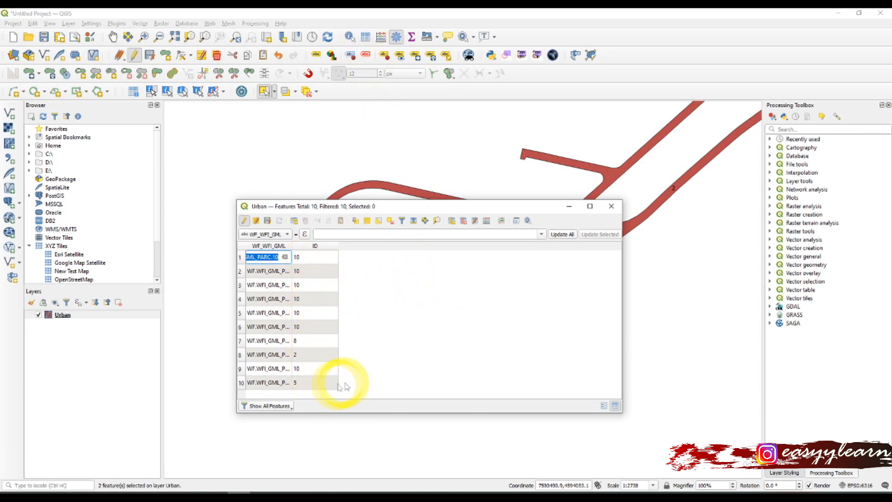
mouse_move(566, 337)
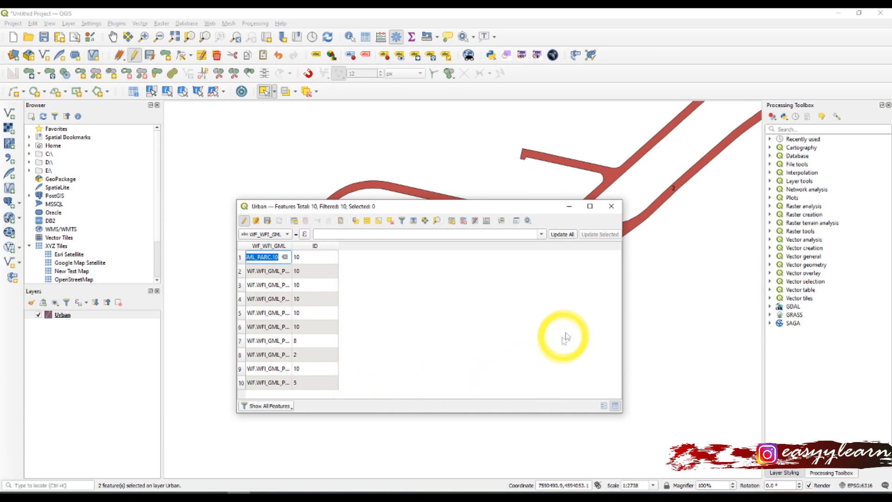
mouse_move(612, 207)
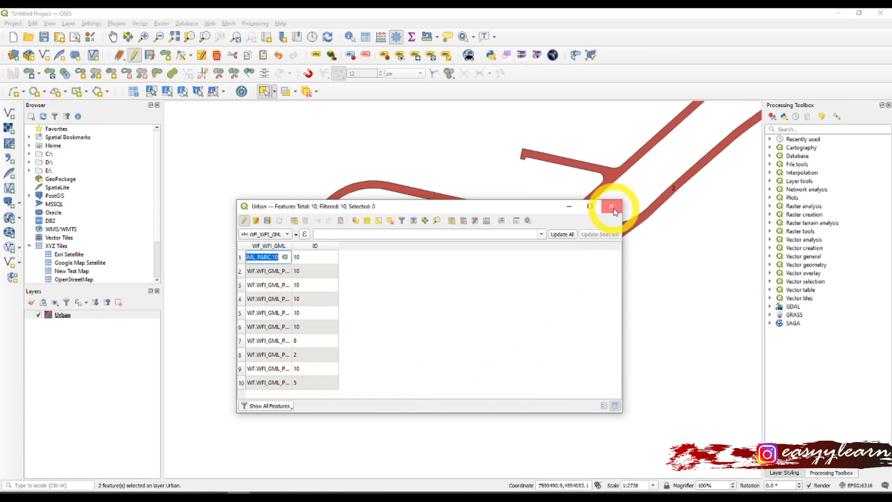
left_click(611, 207)
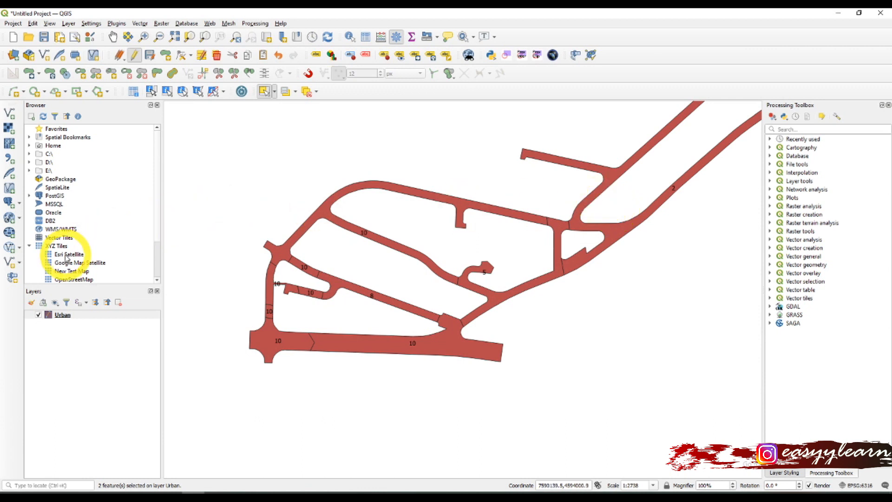
Step: Add the Esri Satellite XYZ basemap with the suggested transformation, then hide it
double_click(69, 254)
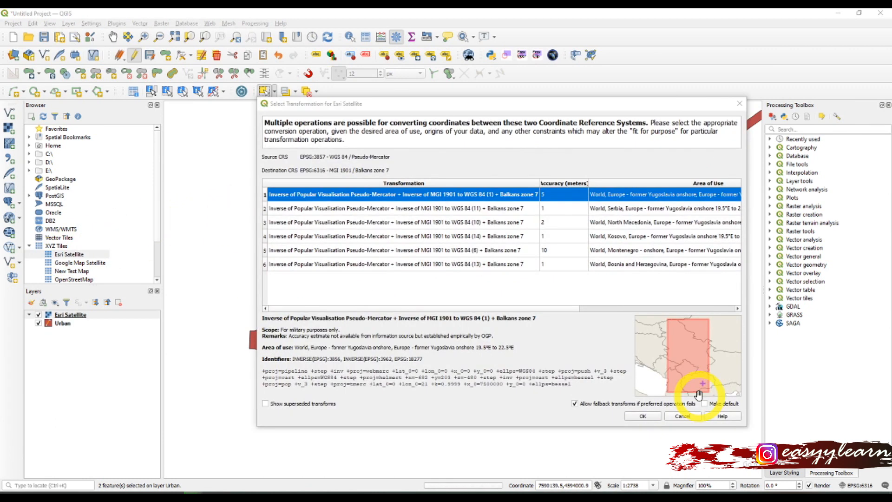
left_click(643, 417)
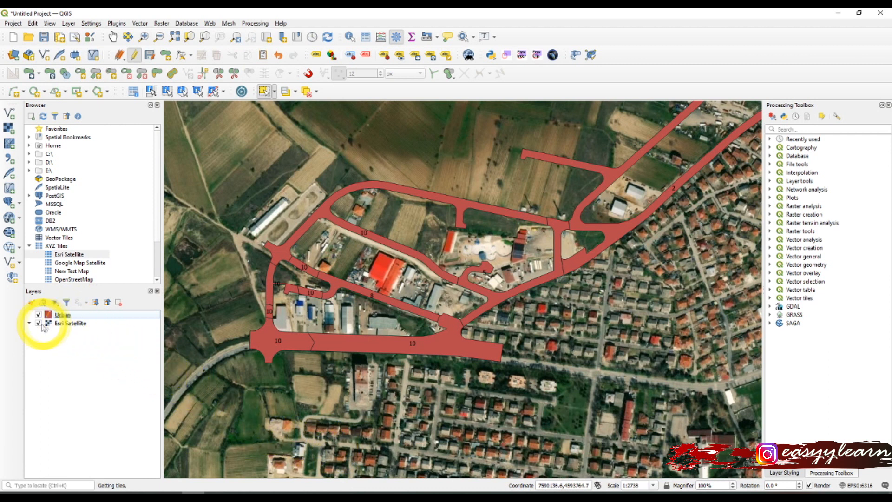
left_click(38, 324)
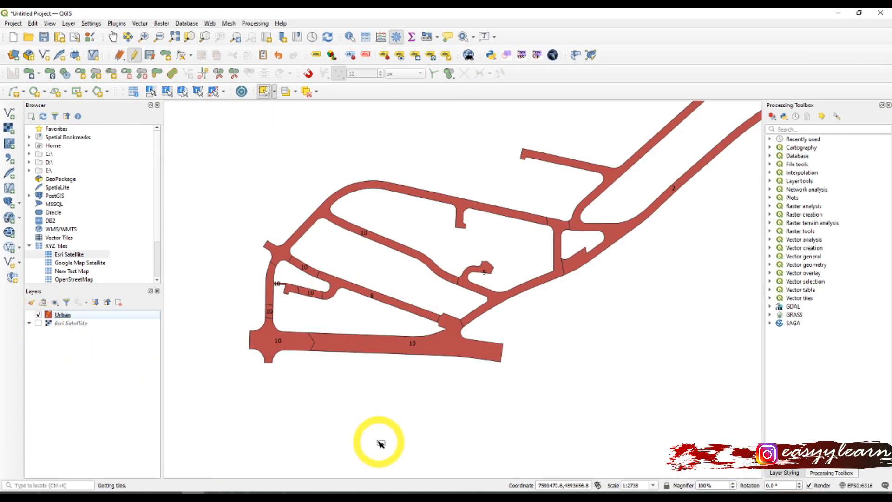